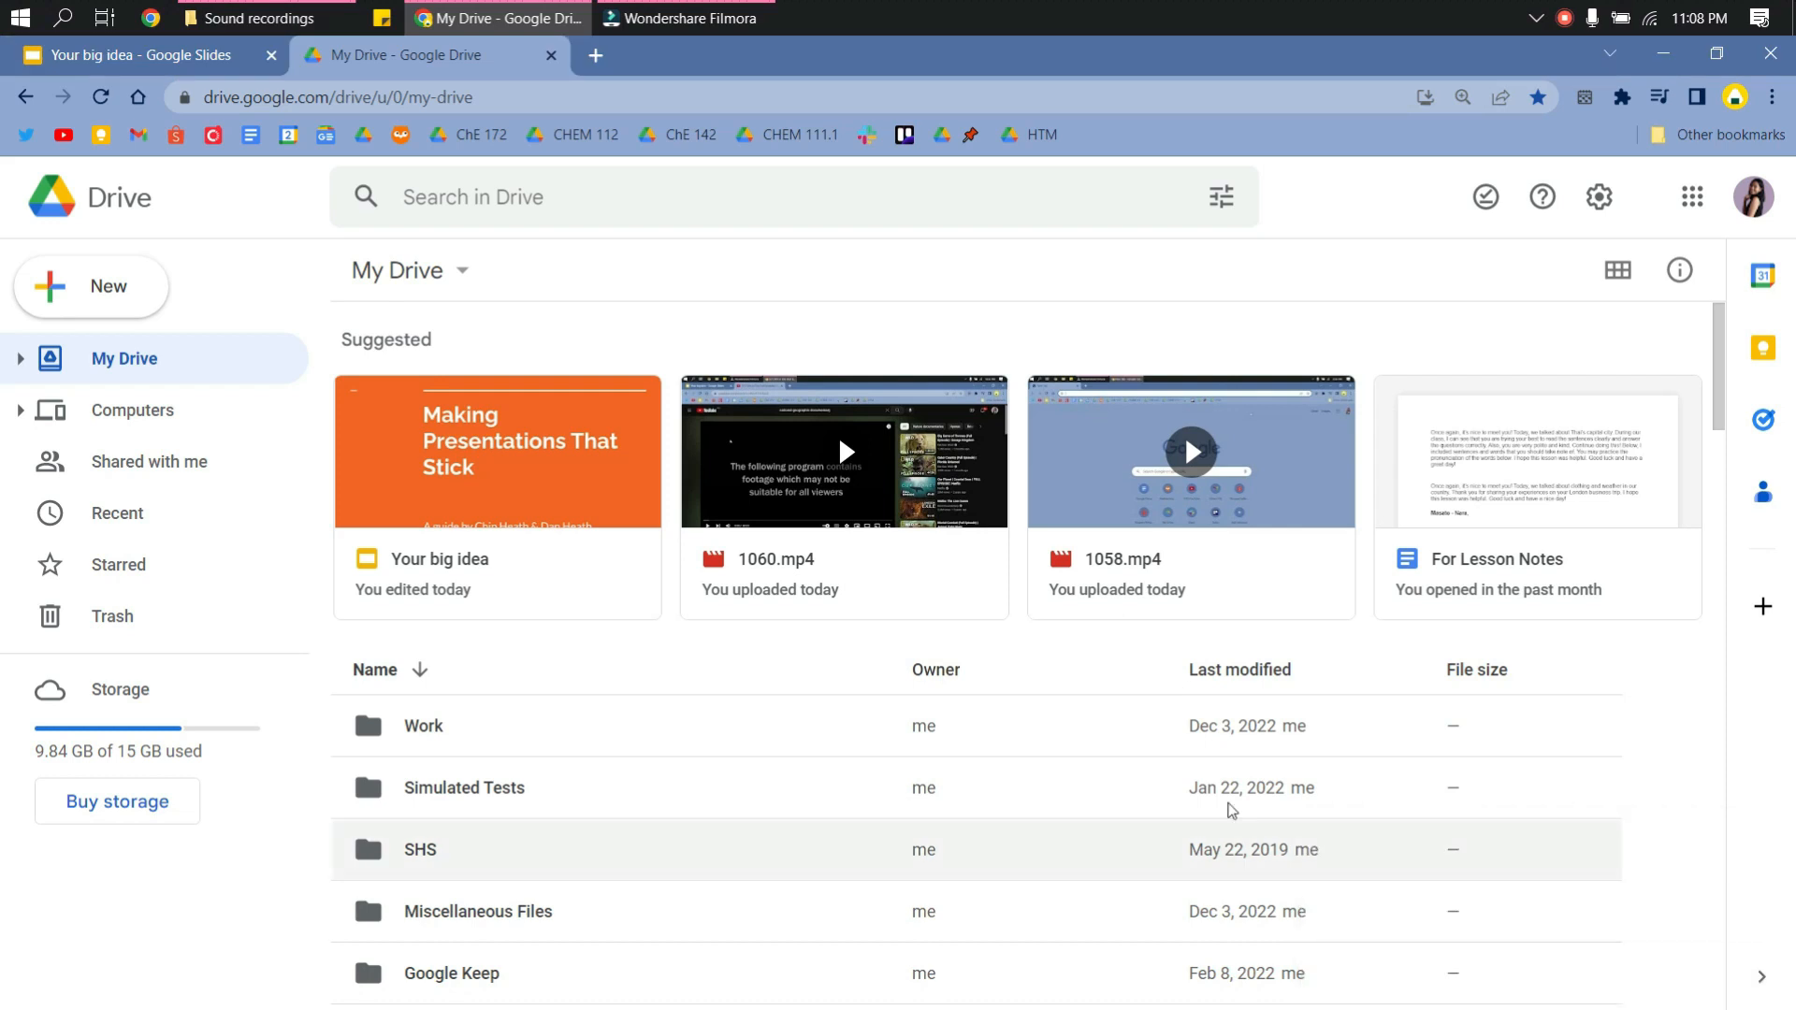
{"action": "mouse_move", "coordinate": [804, 658]}
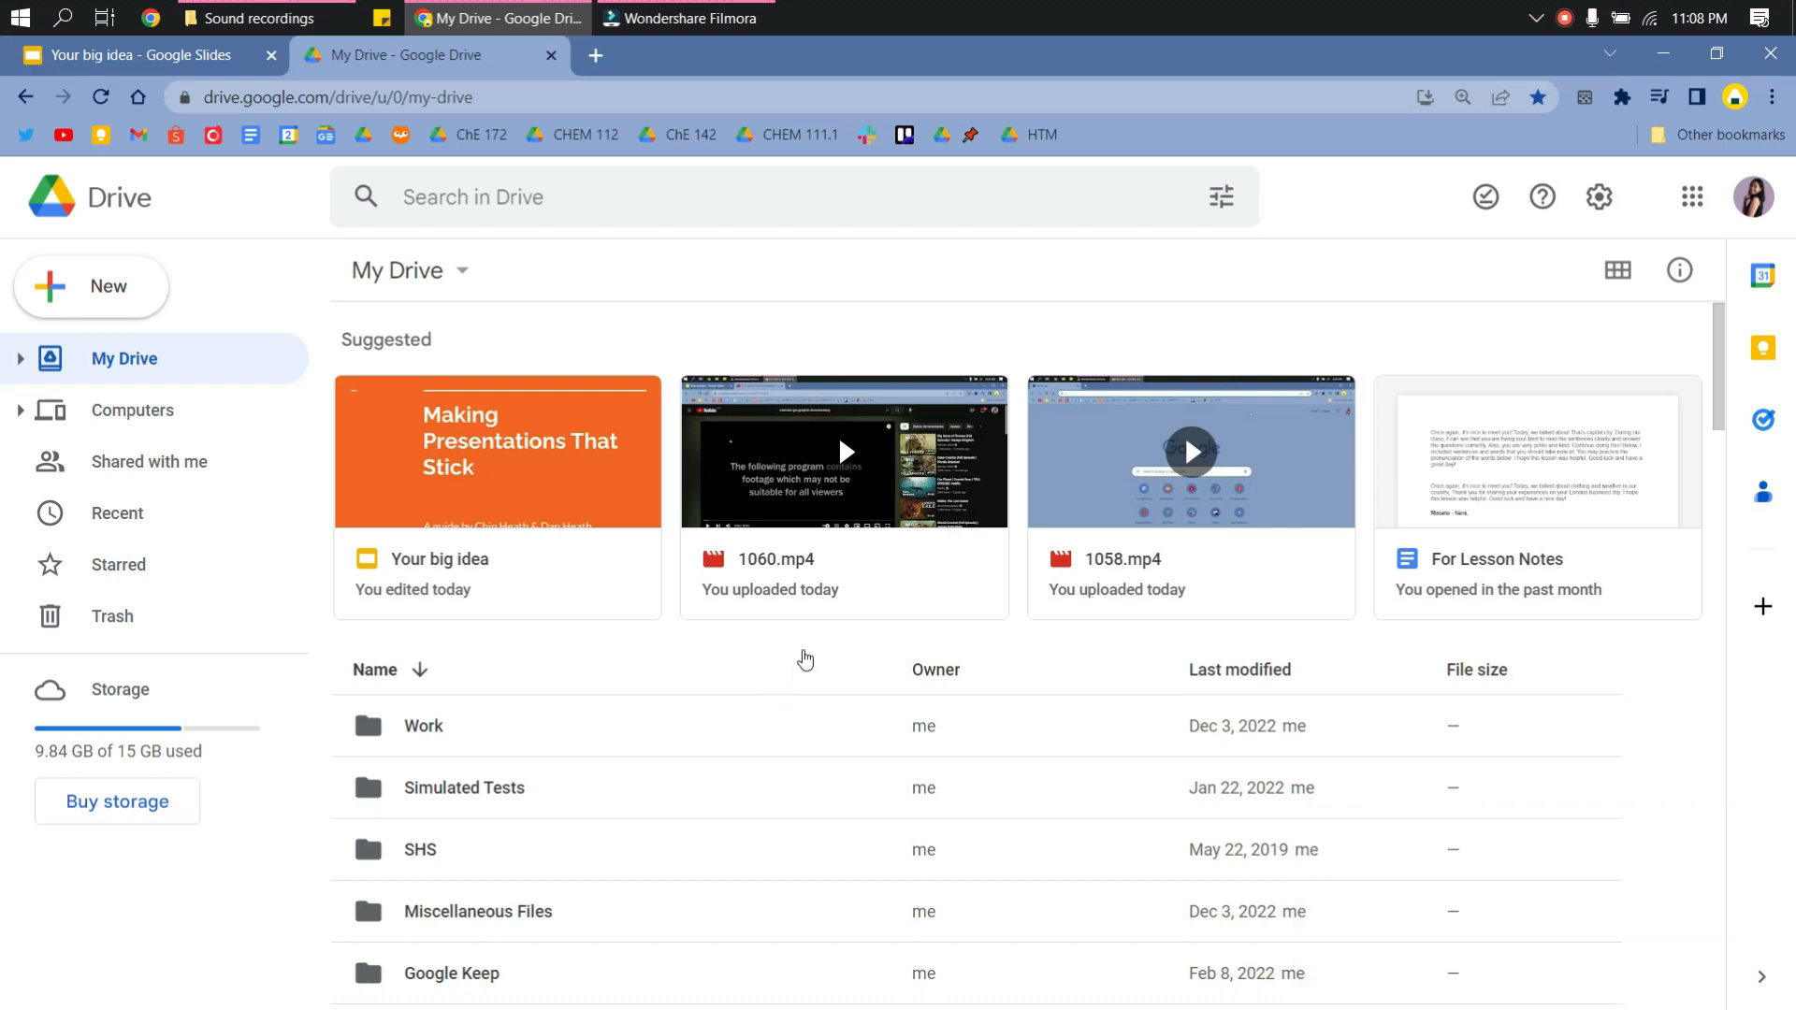
Create a new My Drive folder named 'Voiceover'
{"action": "left_click", "coordinate": [90, 286]}
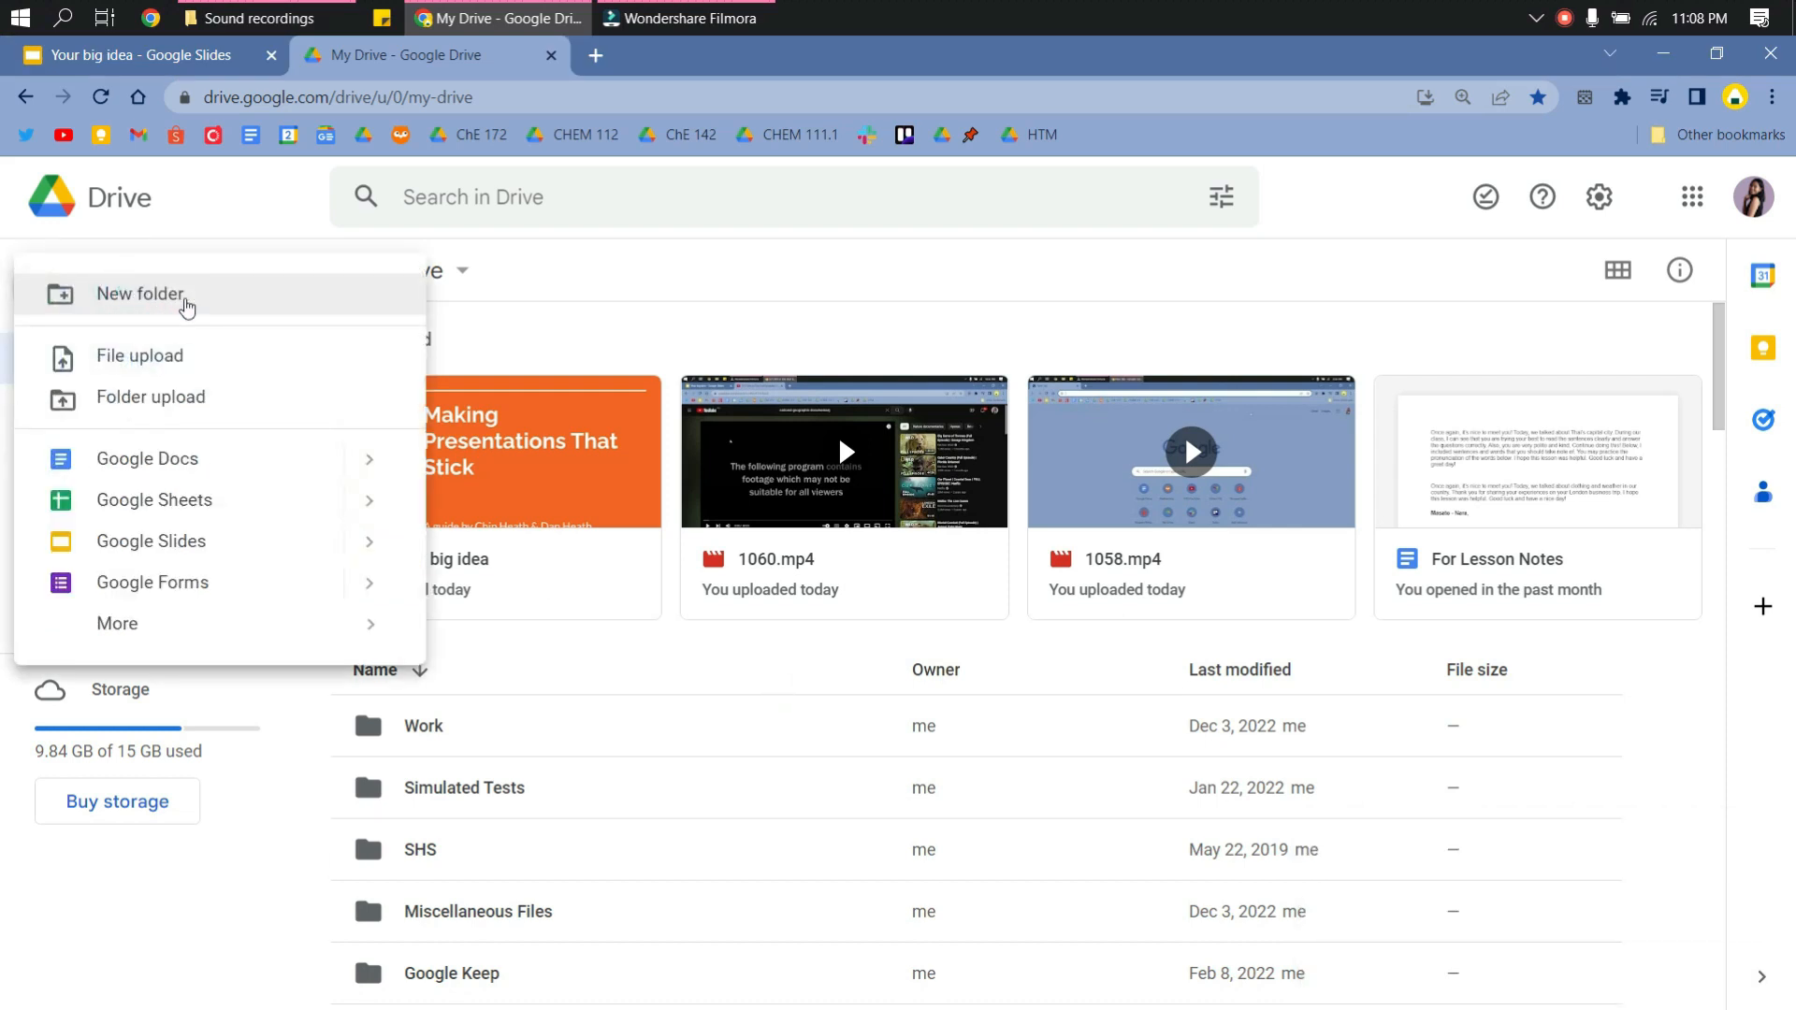
{"action": "left_click", "coordinate": [140, 294]}
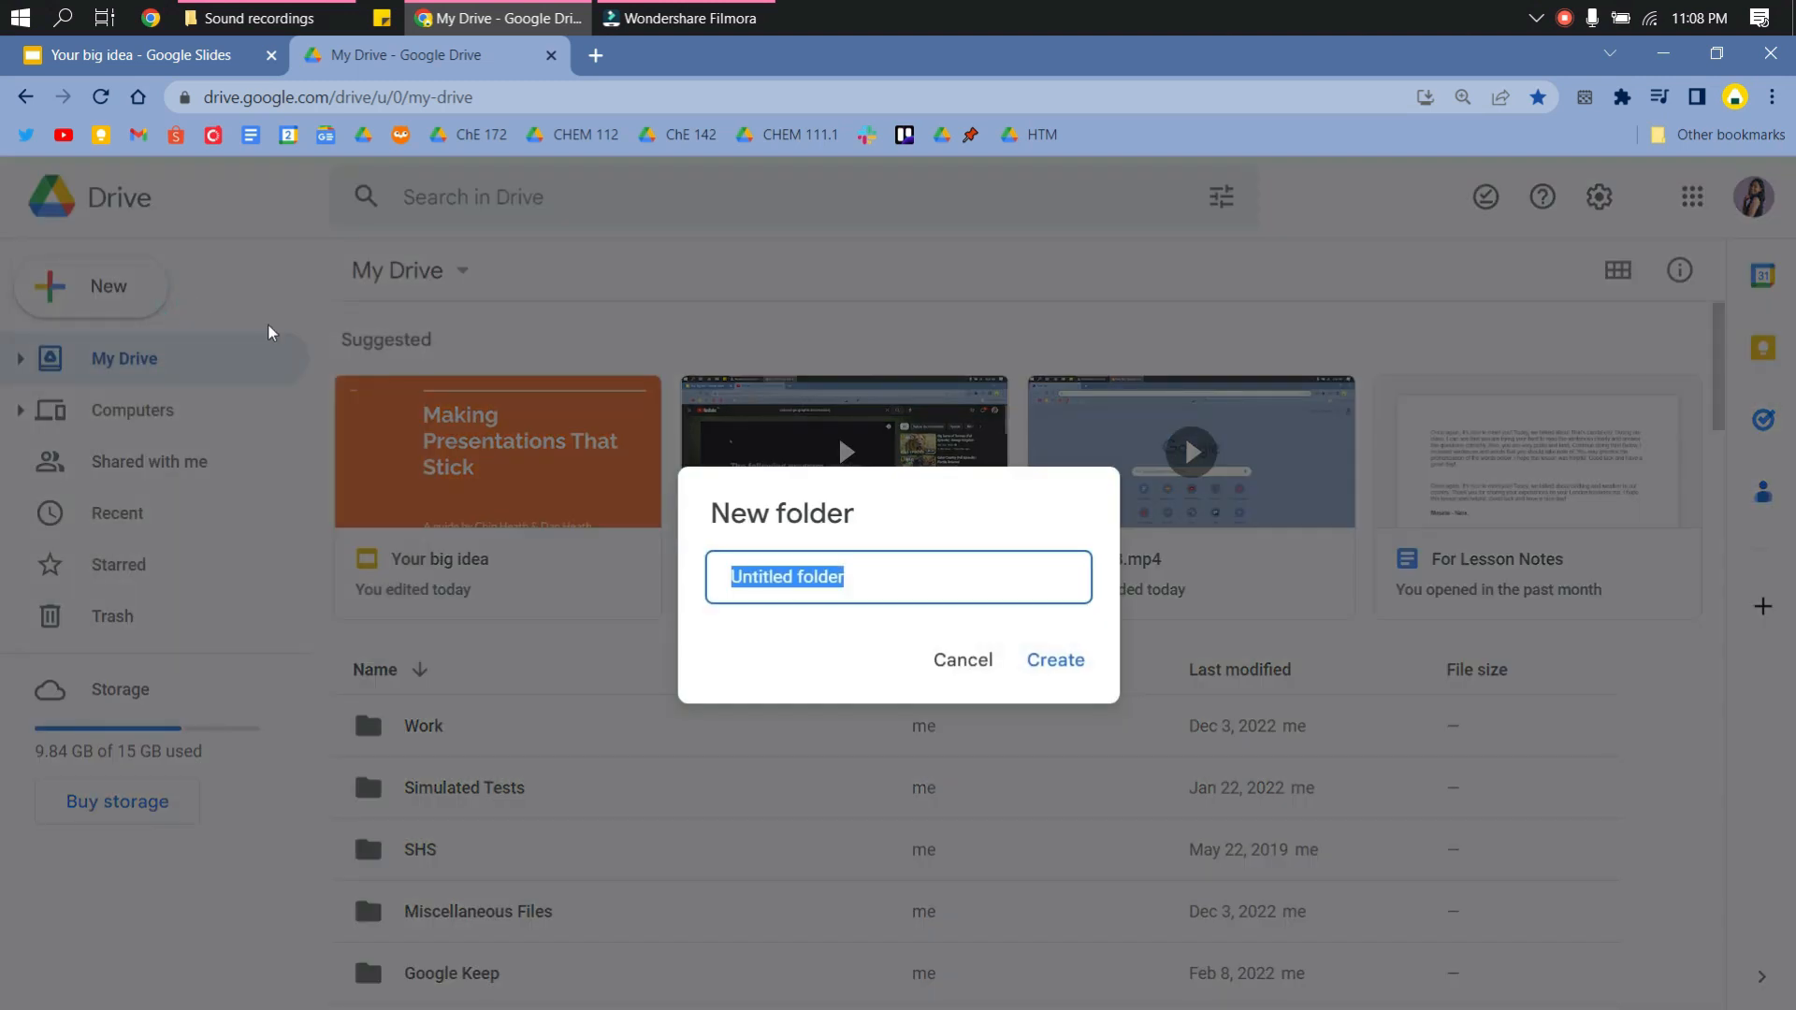
{"action": "type", "text": "Voice"}
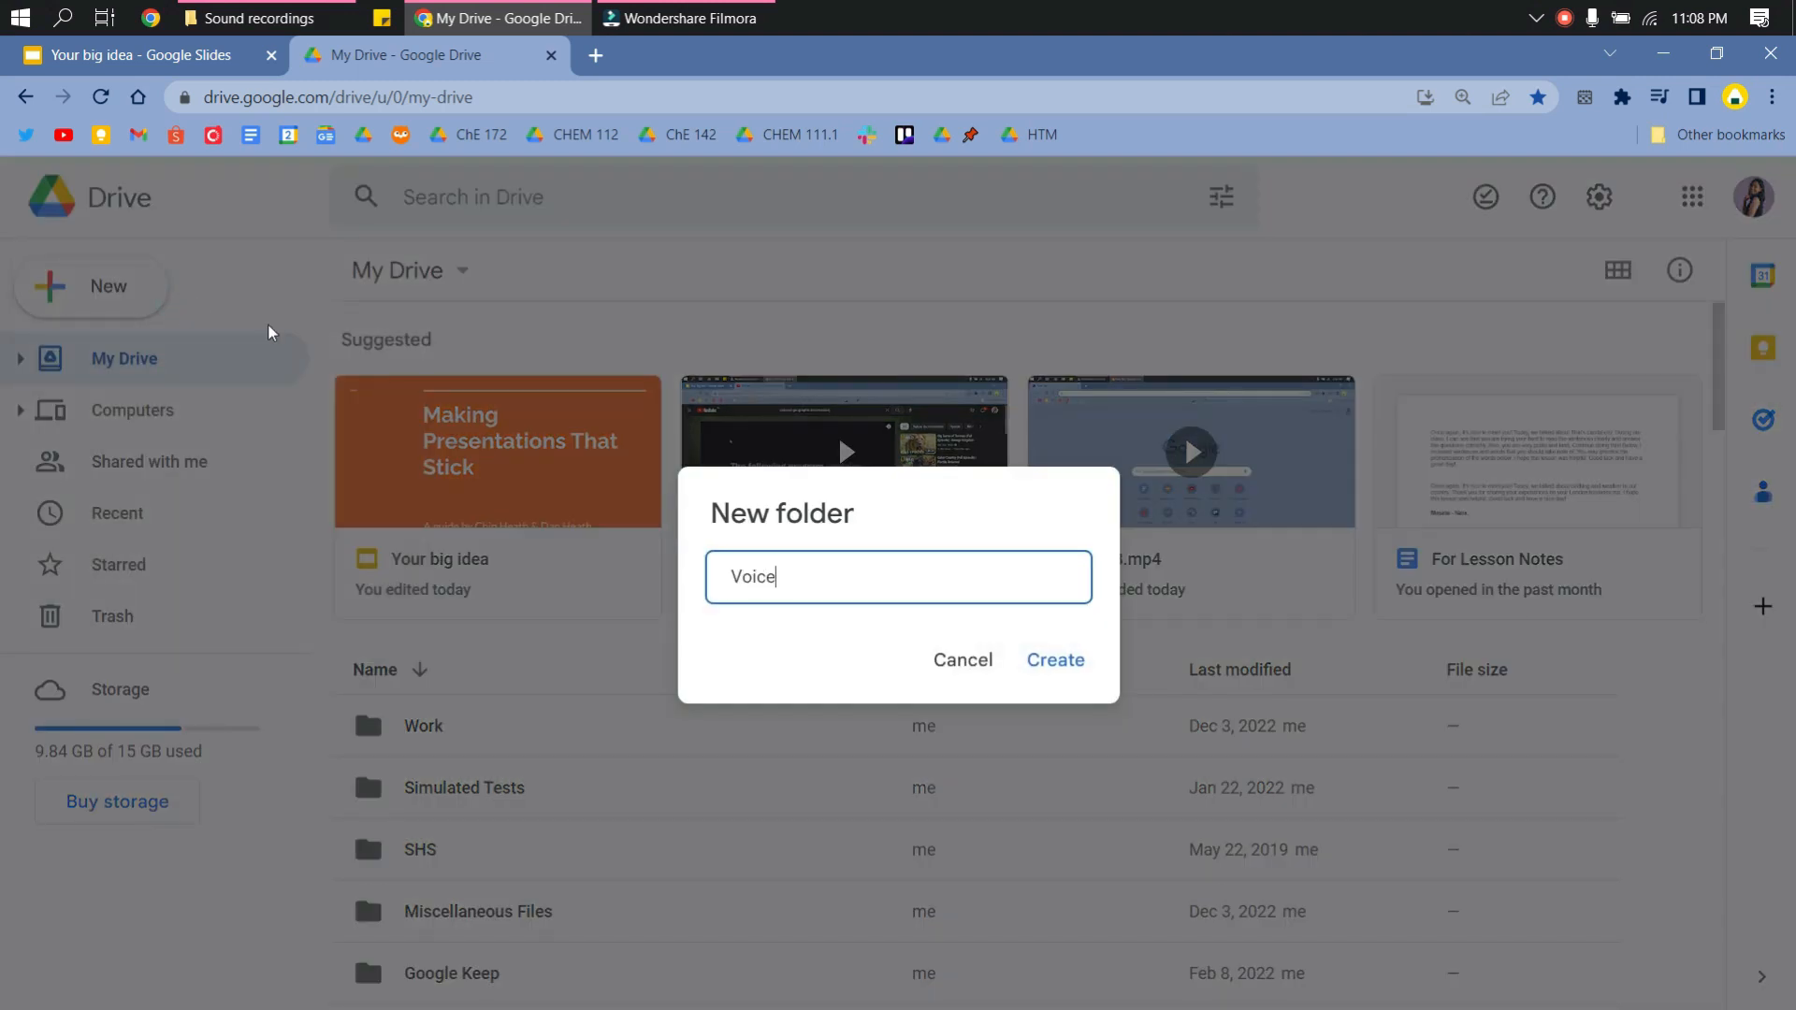
{"action": "type", "text": "over"}
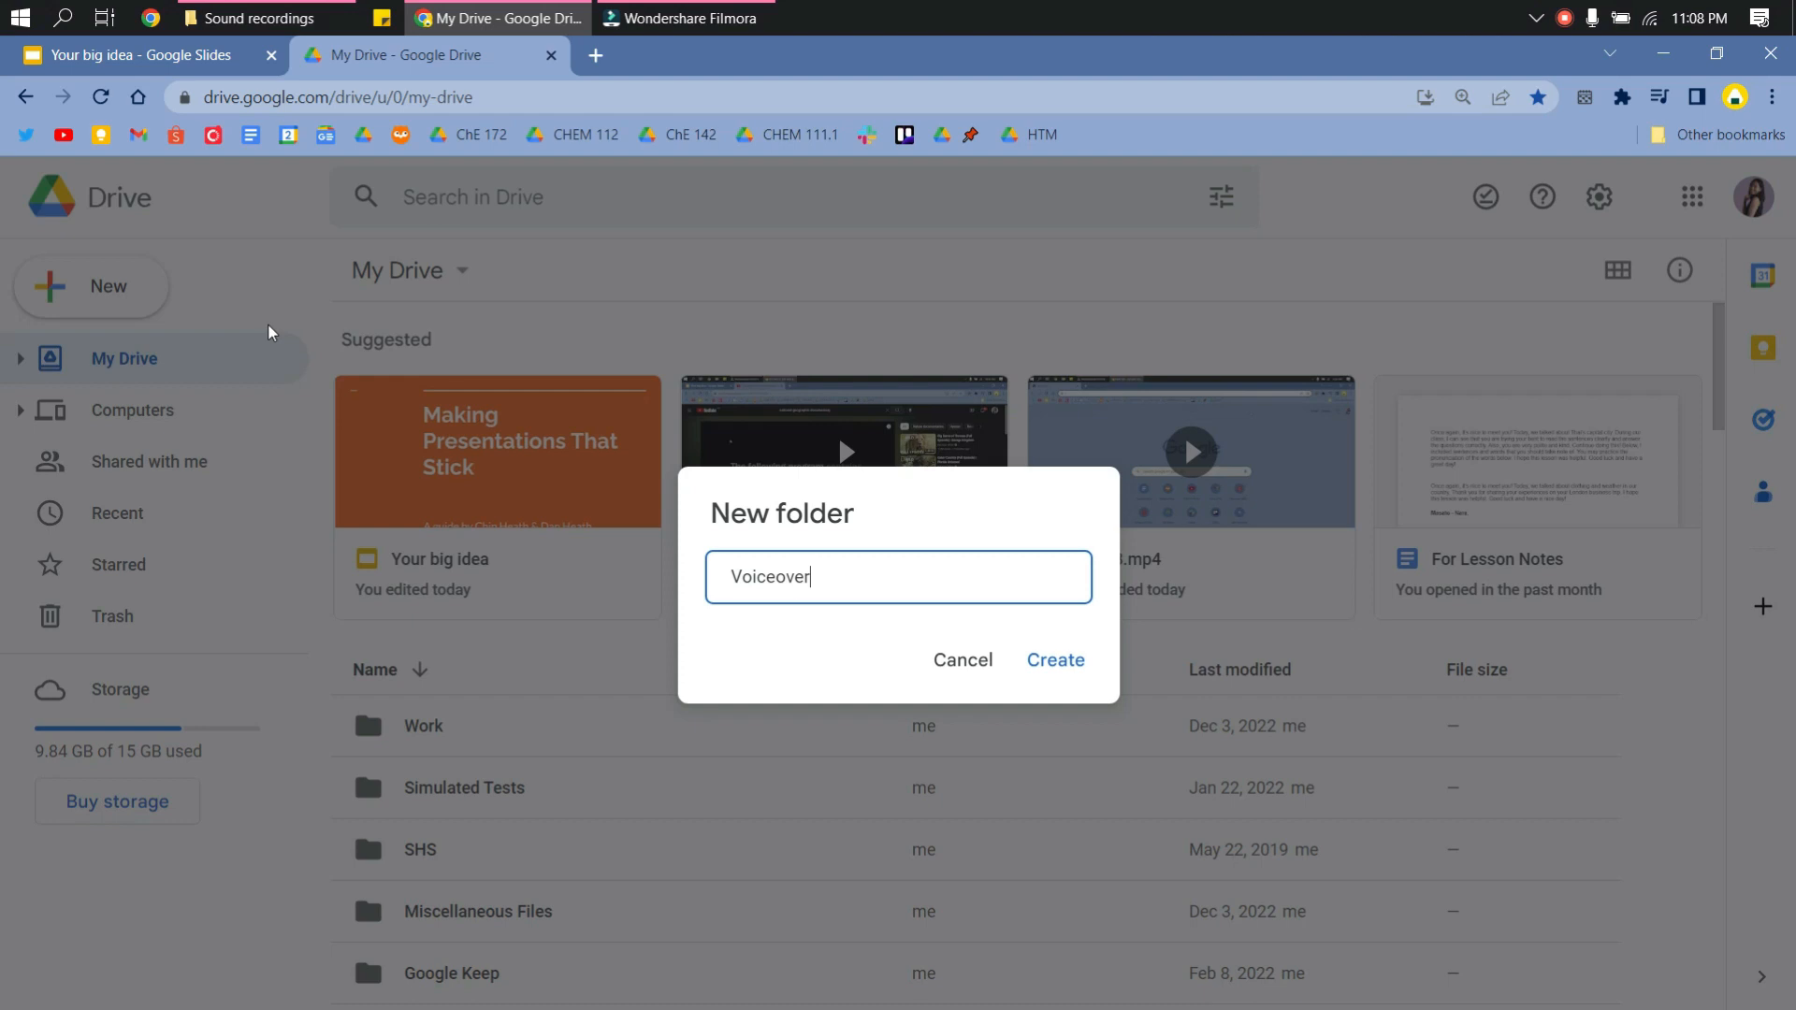
{"action": "left_click", "coordinate": [1055, 658]}
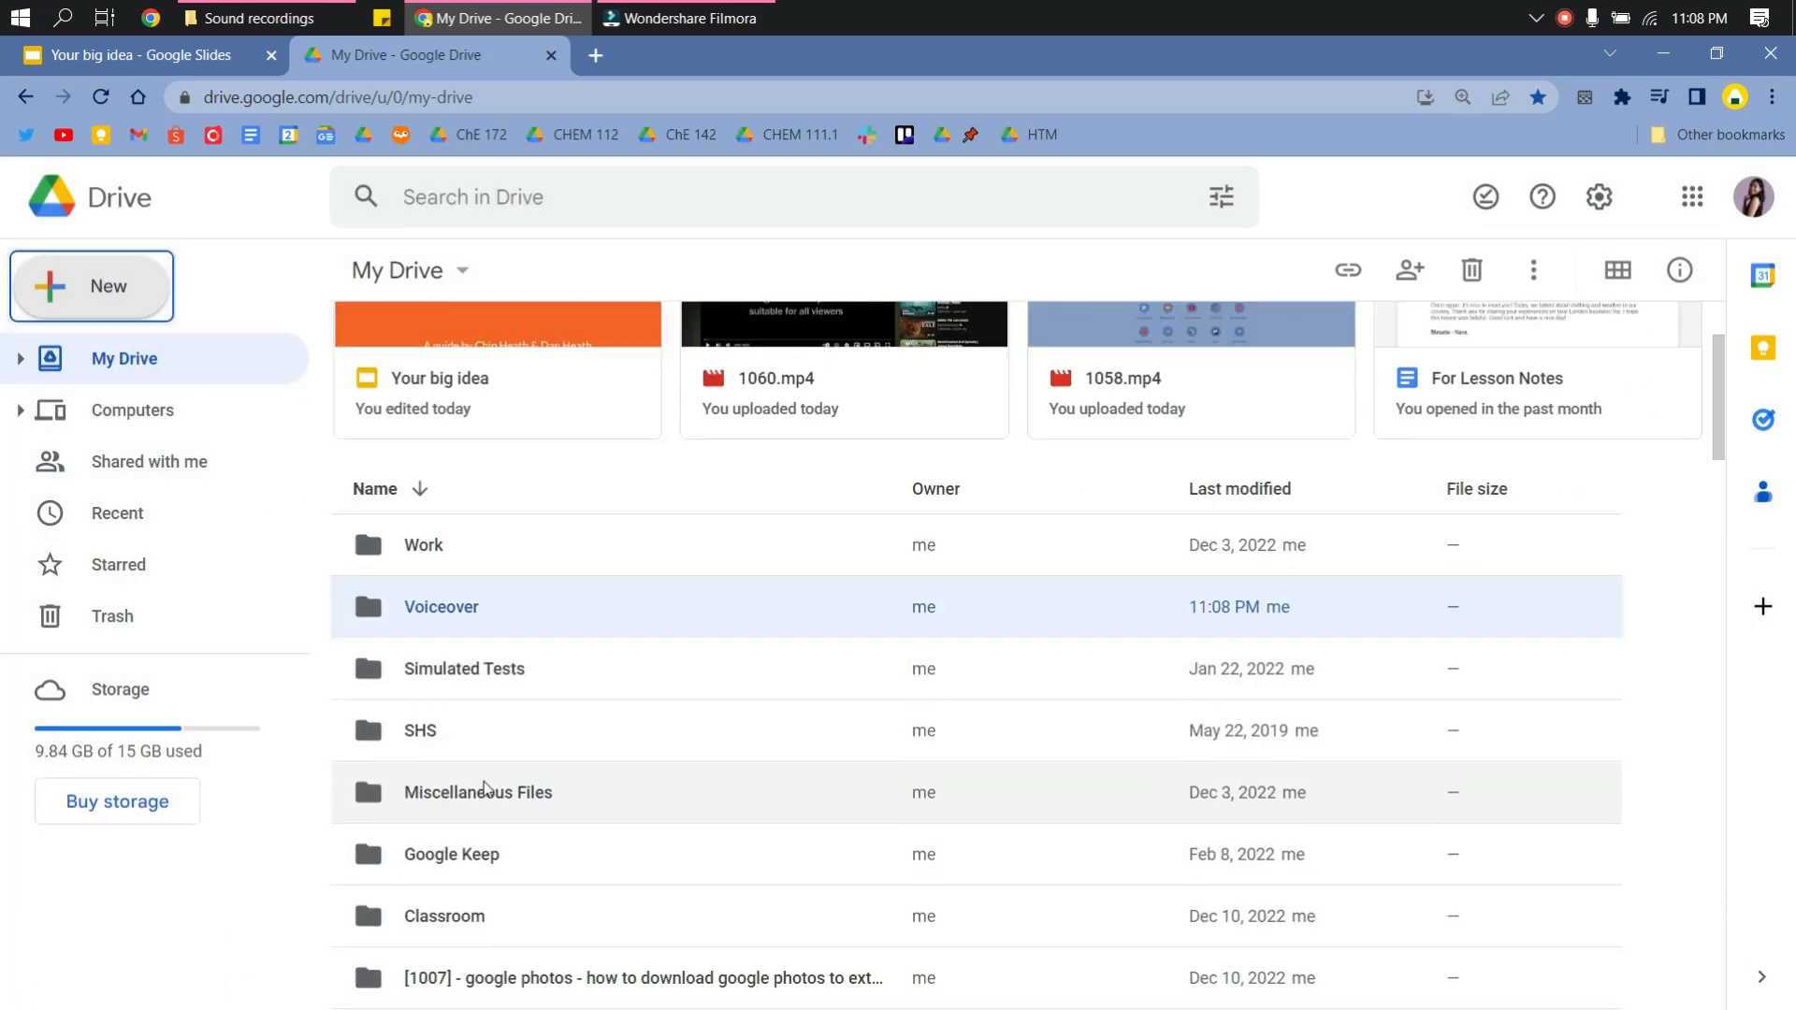
{"action": "mouse_move", "coordinate": [429, 602]}
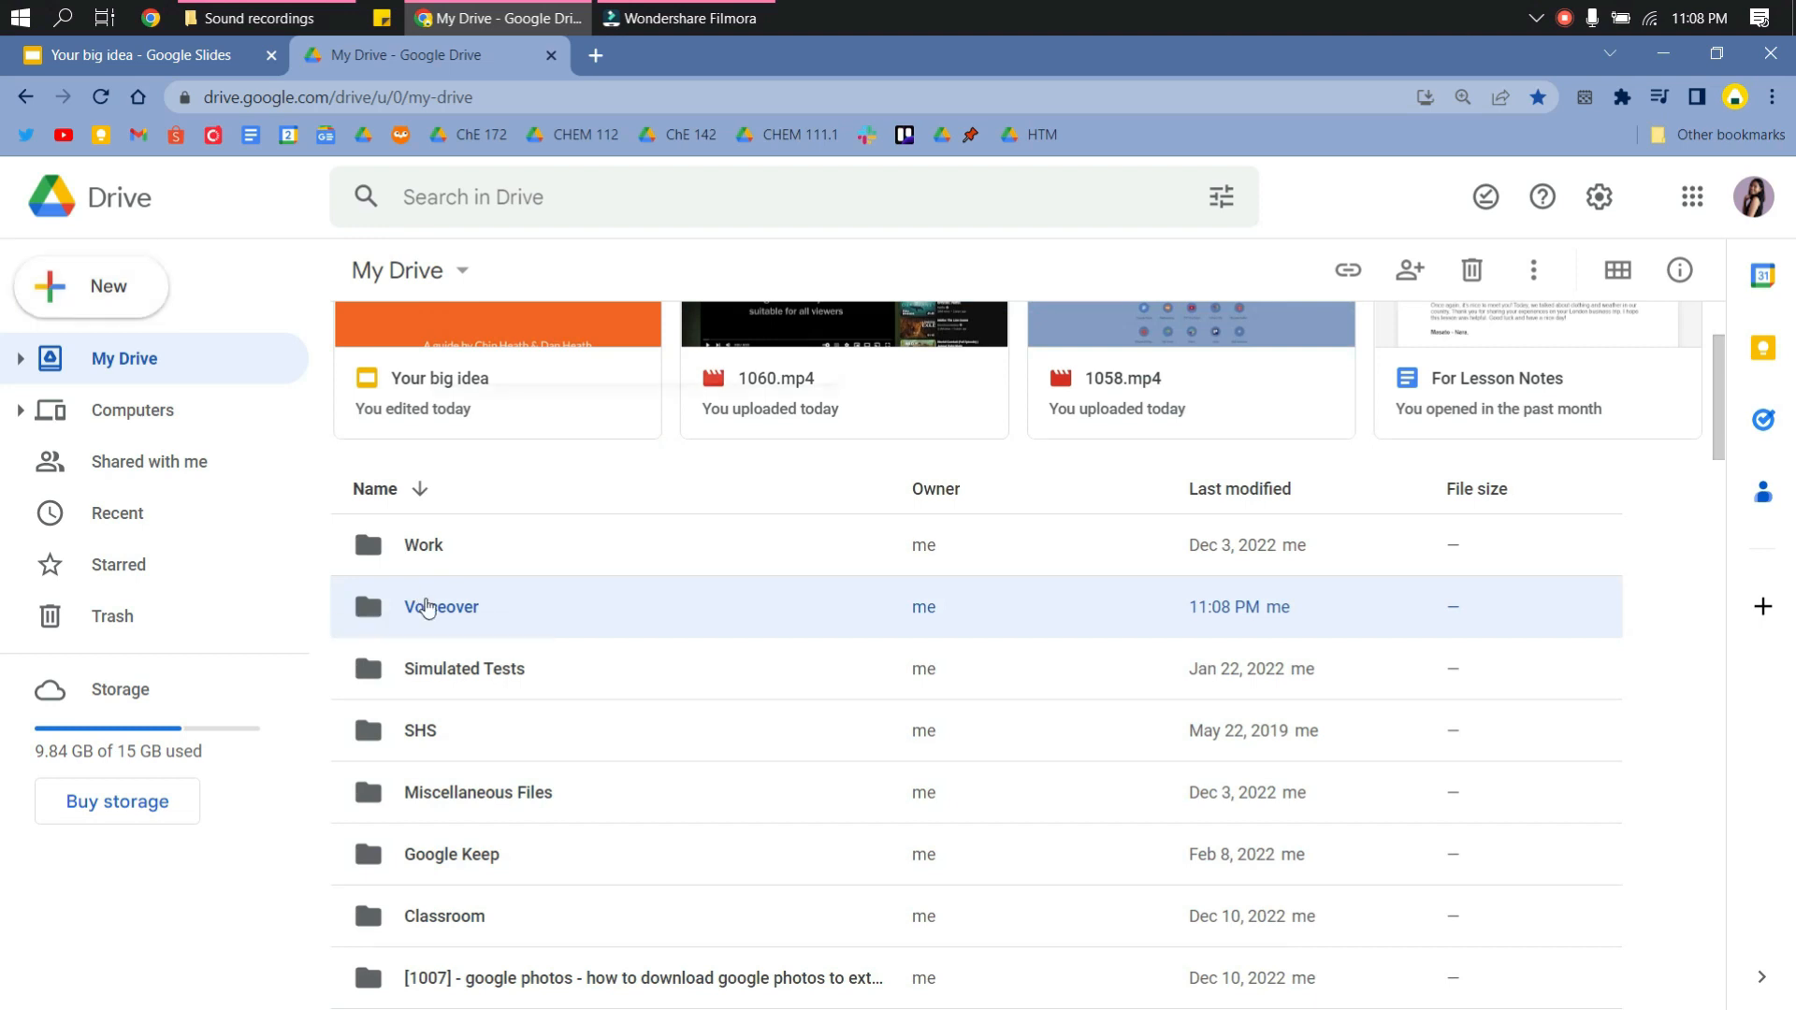
Change the Voiceover folder's general access from Restricted to Anyone with the link
{"action": "right_click", "coordinate": [439, 606]}
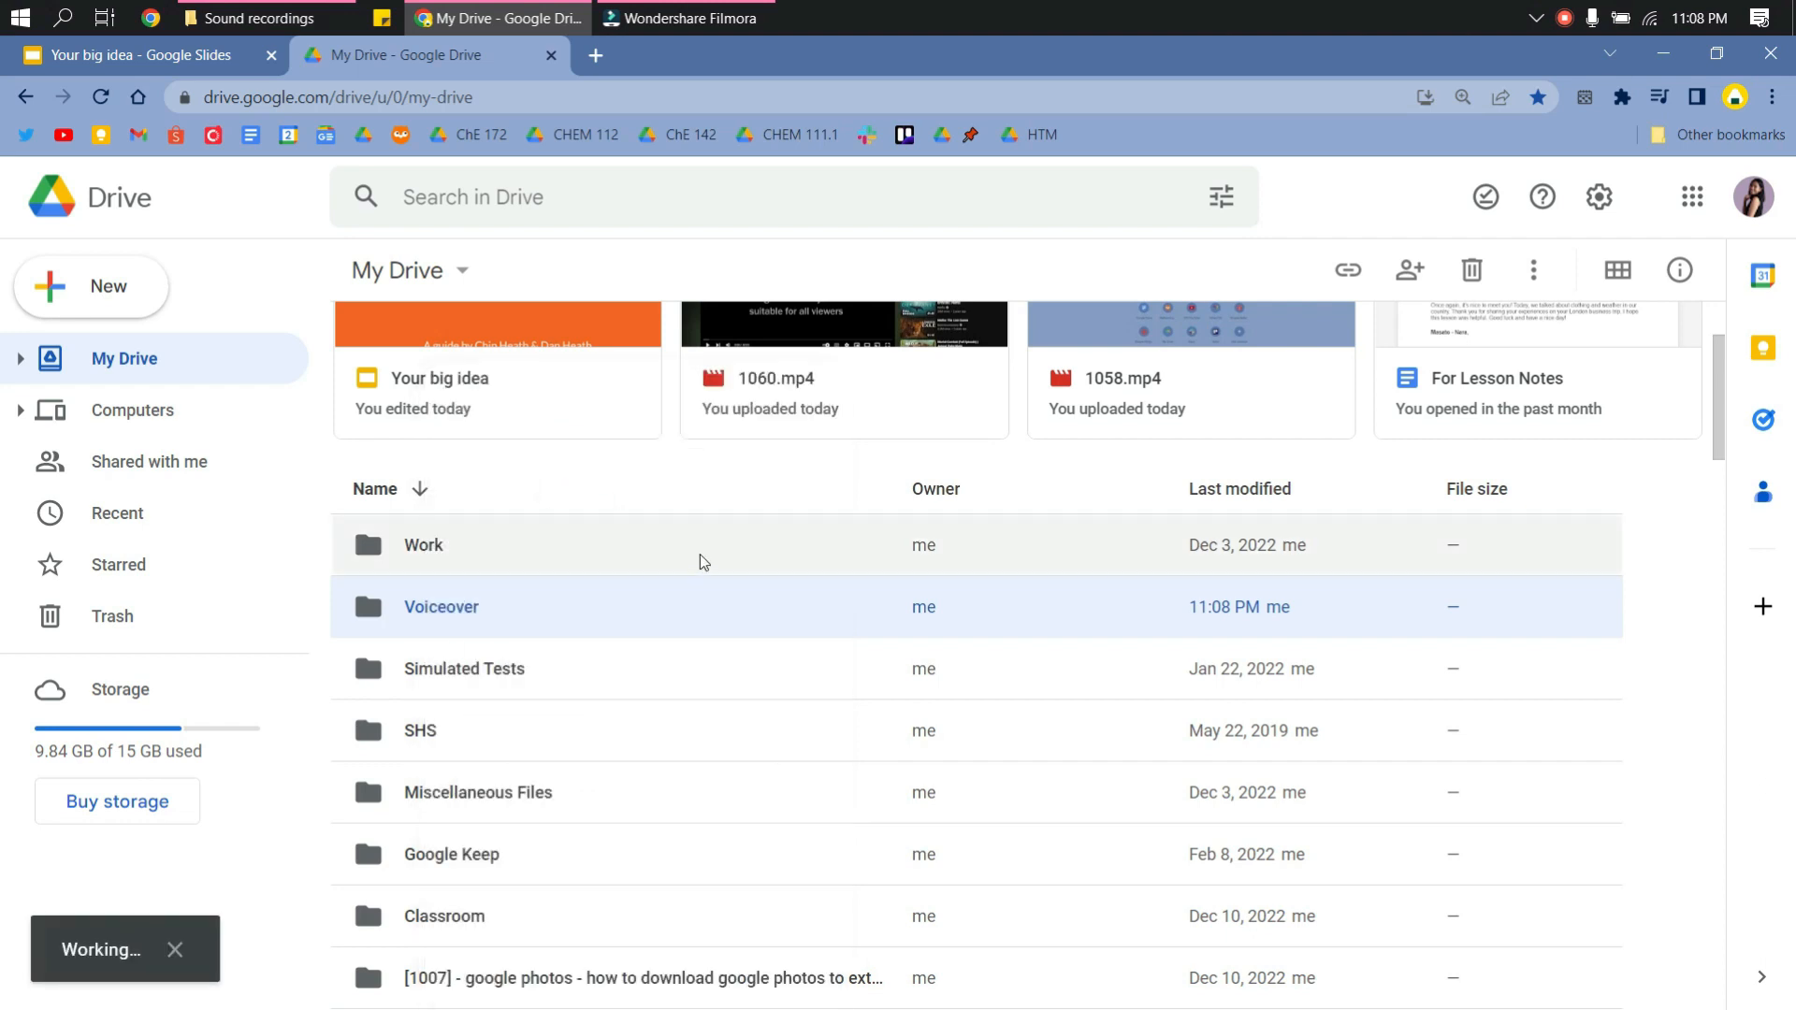
{"action": "left_click", "coordinate": [1409, 269]}
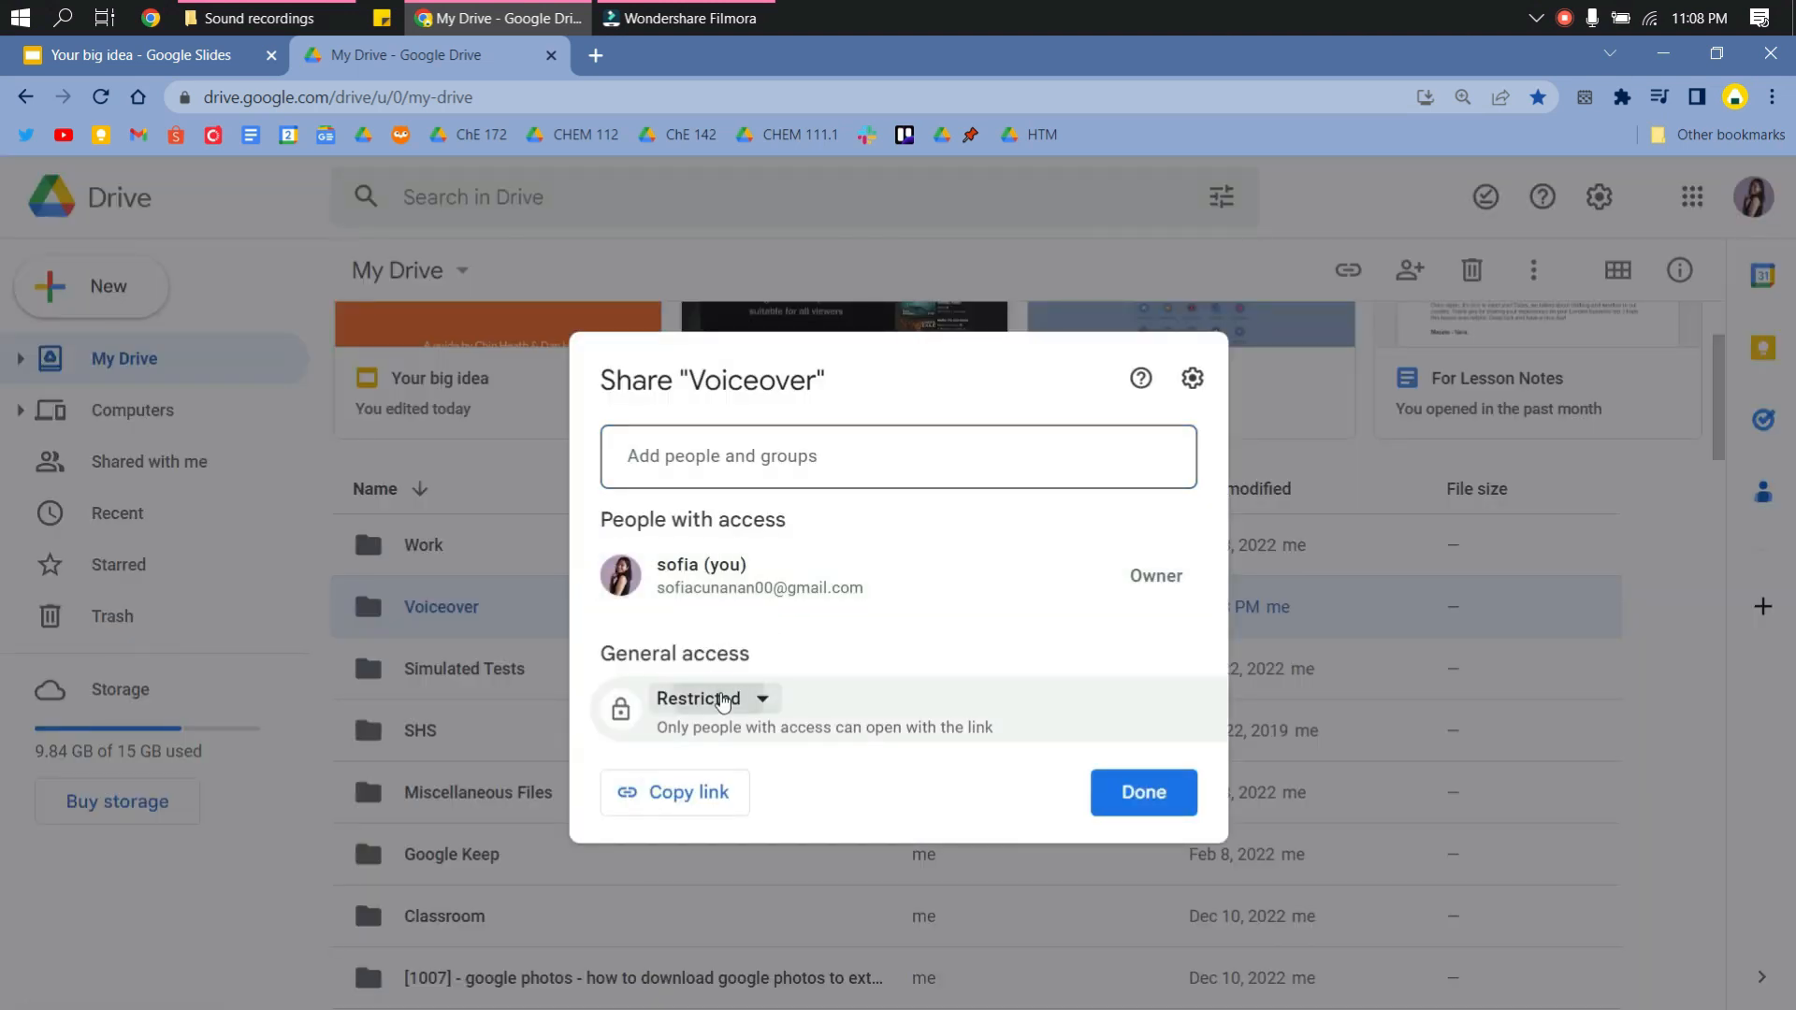
{"action": "left_click", "coordinate": [715, 700]}
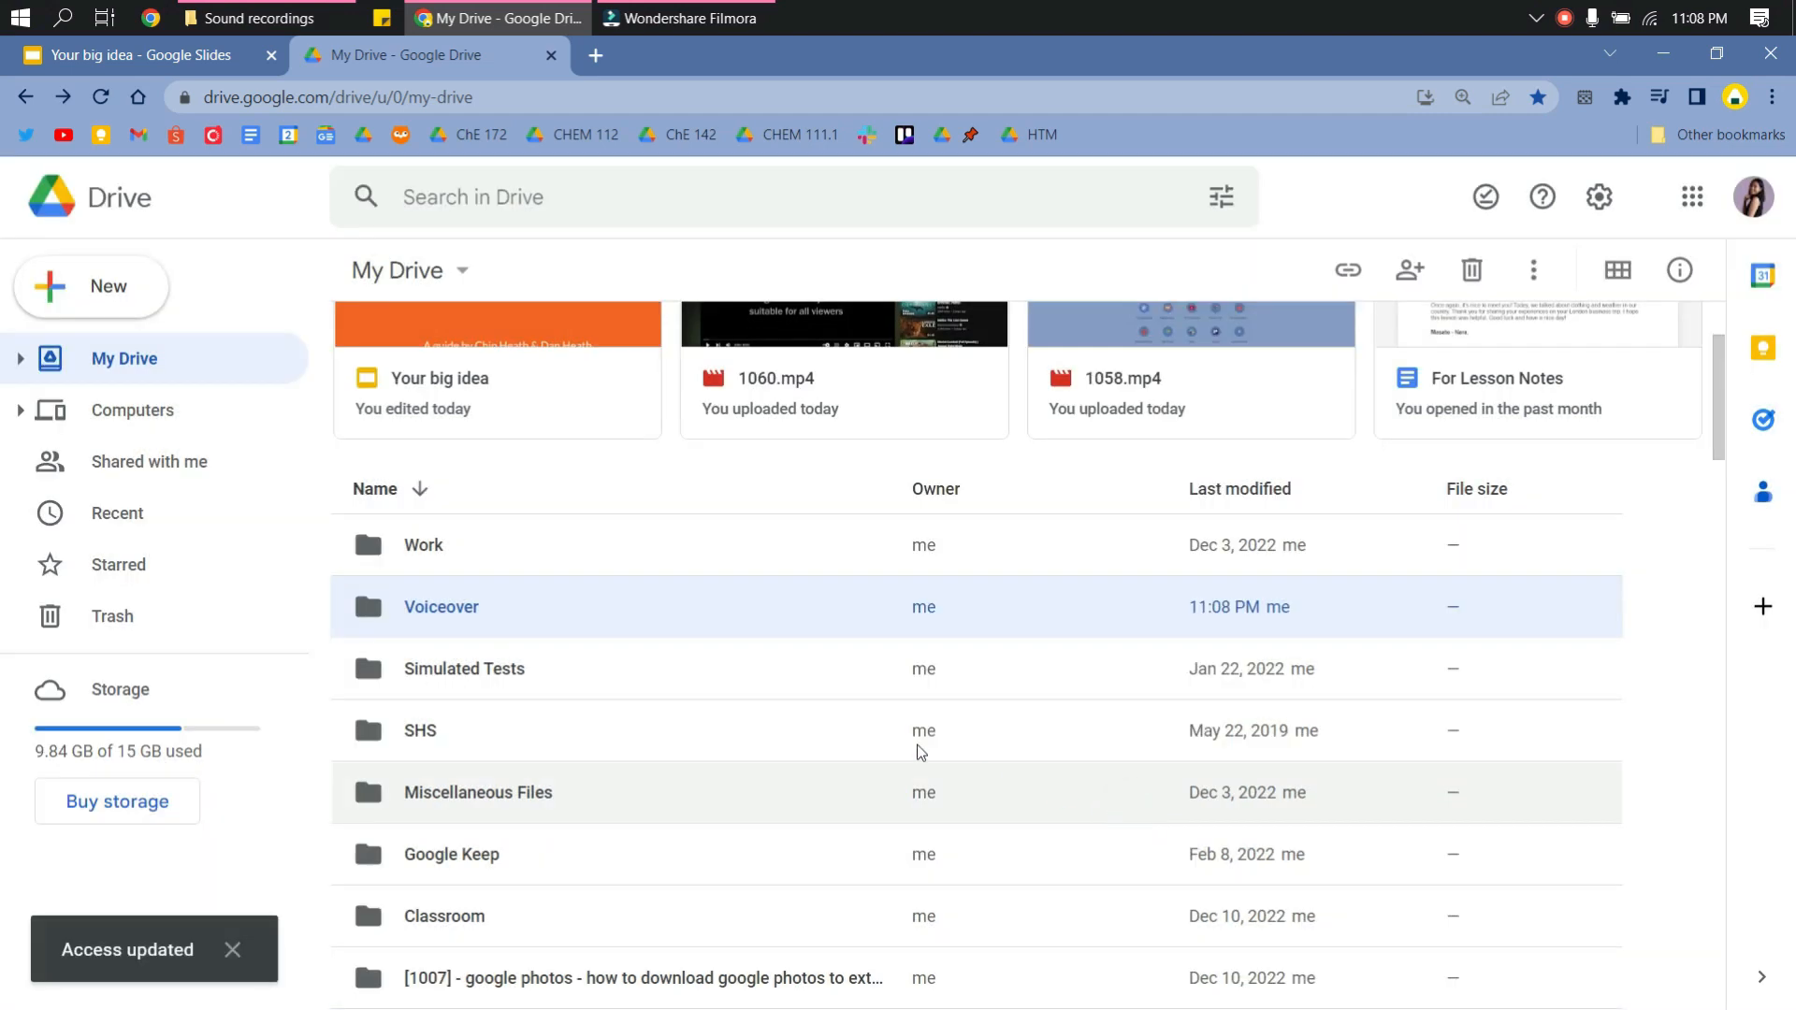
Upload Sample Voiceover.mp3 from Downloads into the Voiceover folder
{"action": "double_click", "coordinate": [442, 606]}
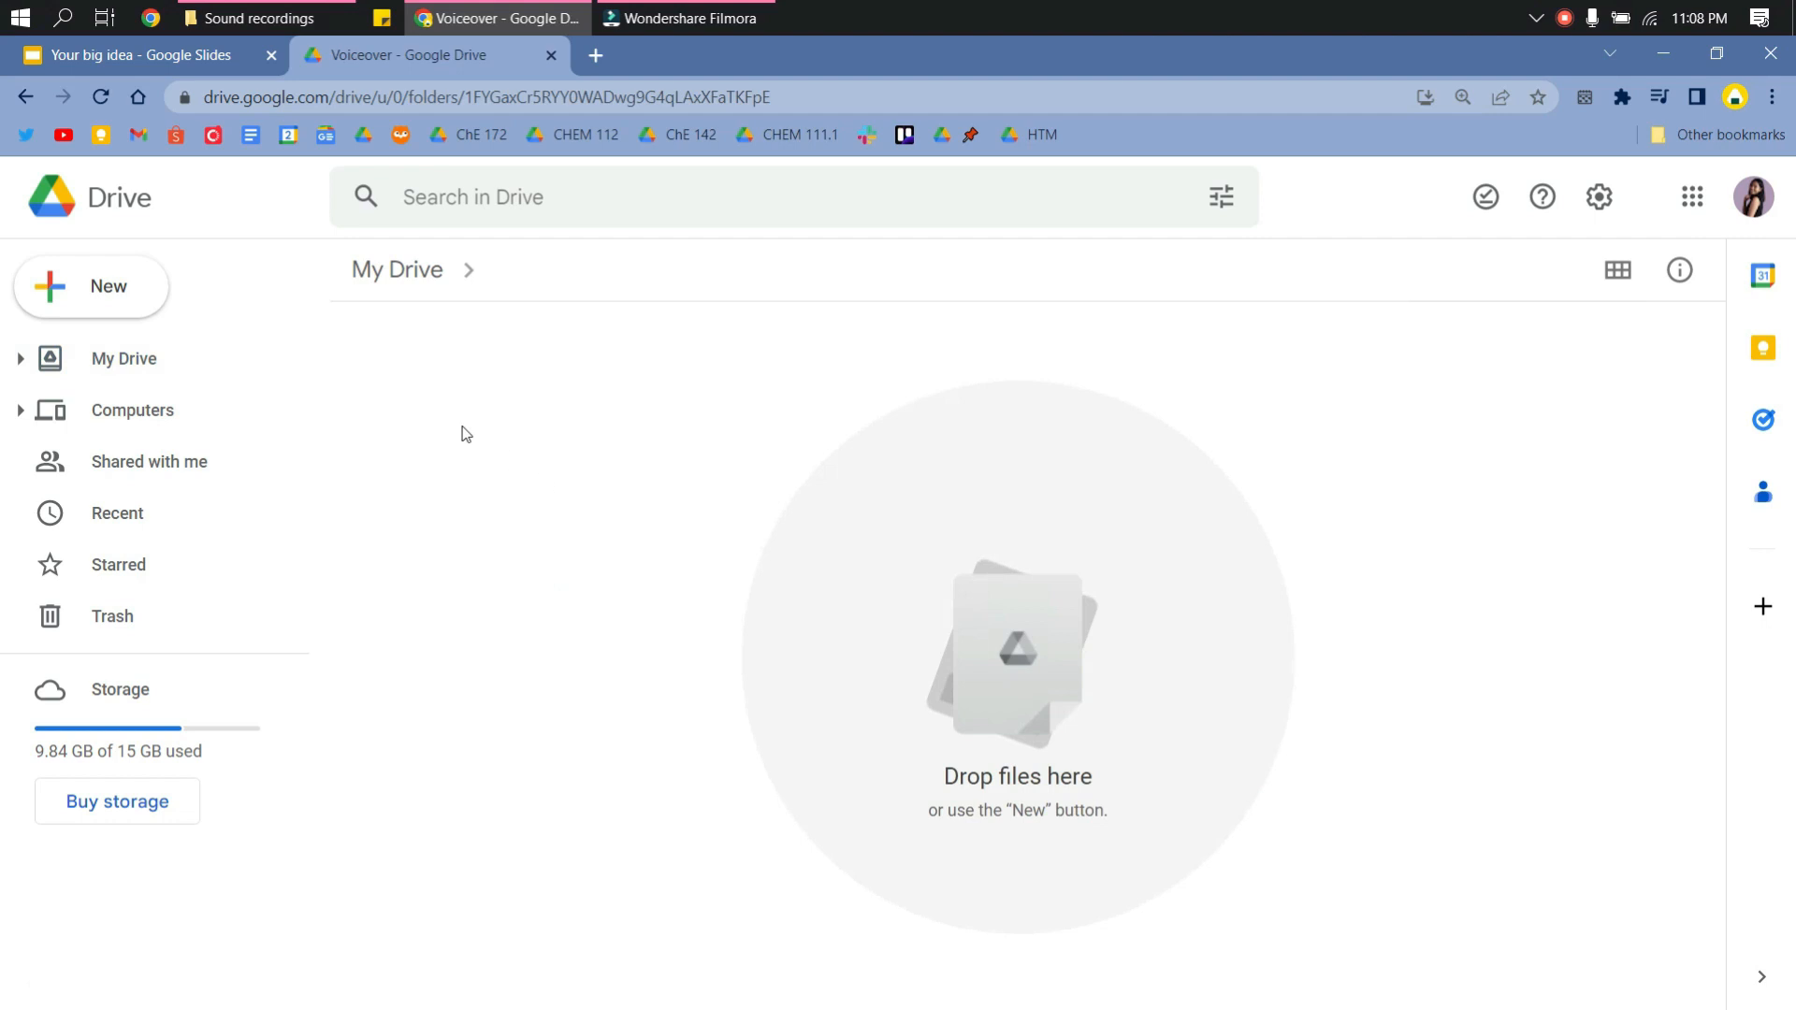
{"action": "left_click", "coordinate": [90, 286]}
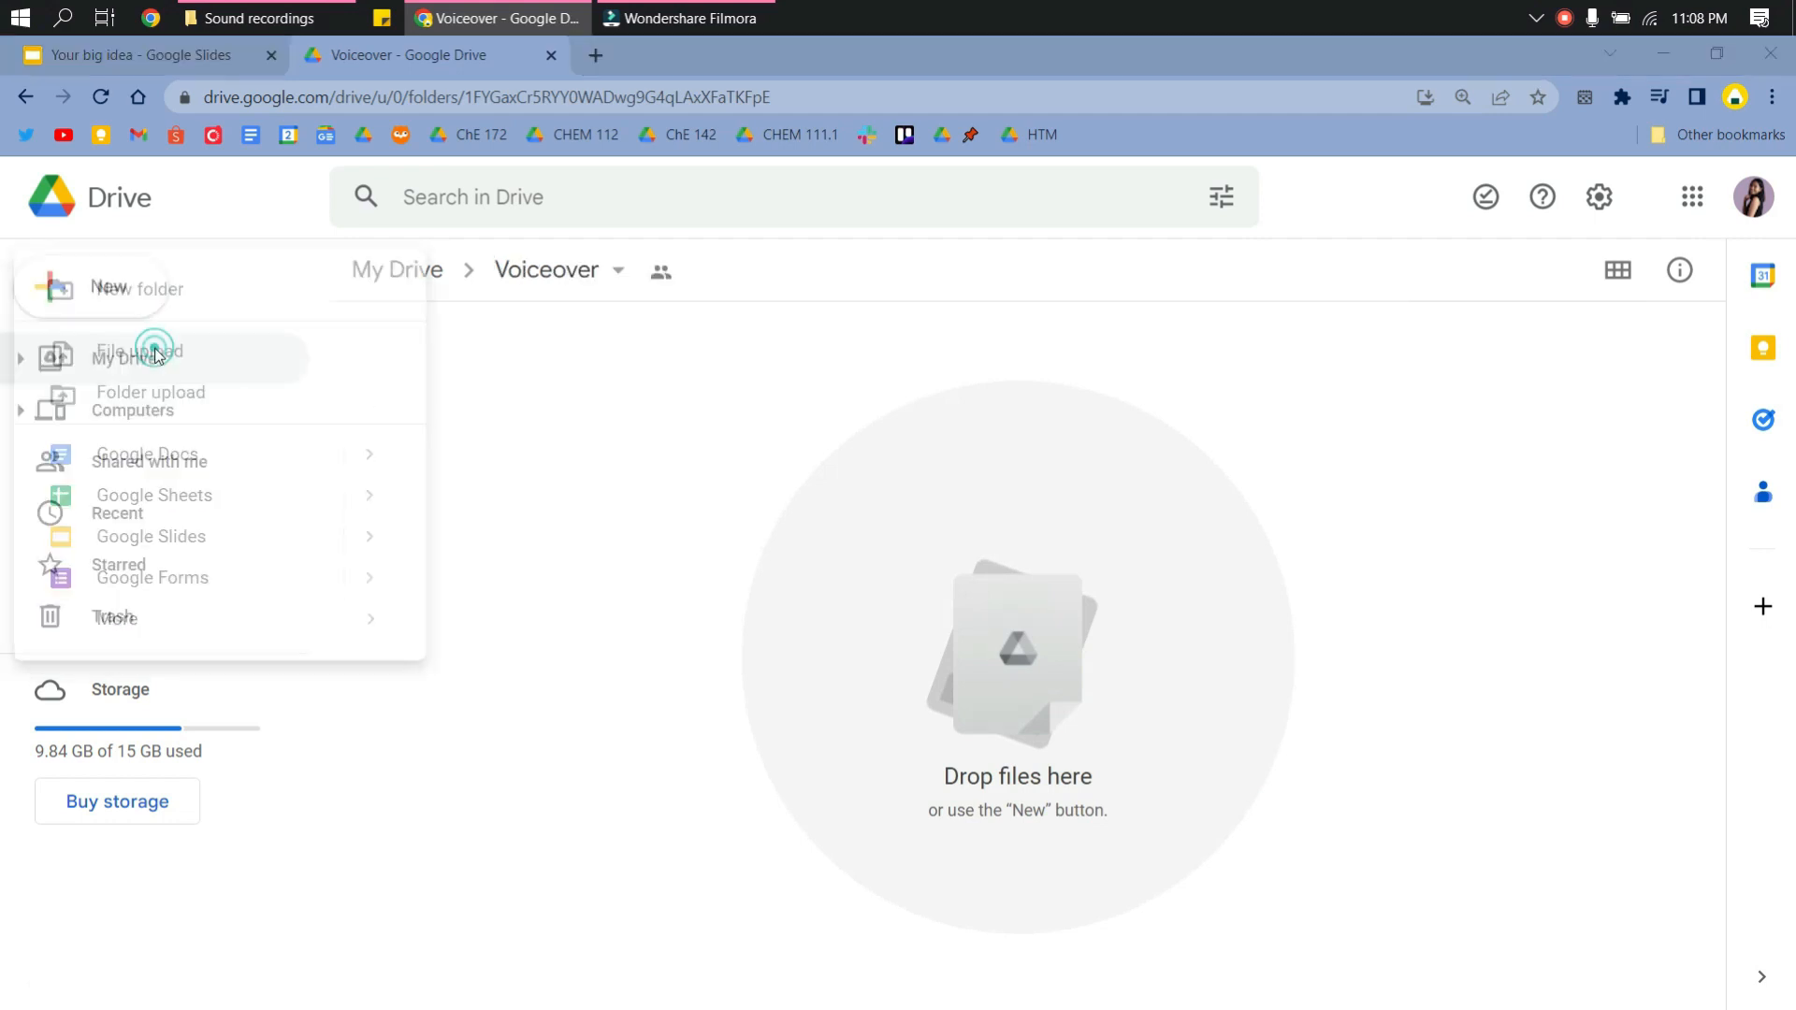
{"action": "left_click", "coordinate": [137, 352]}
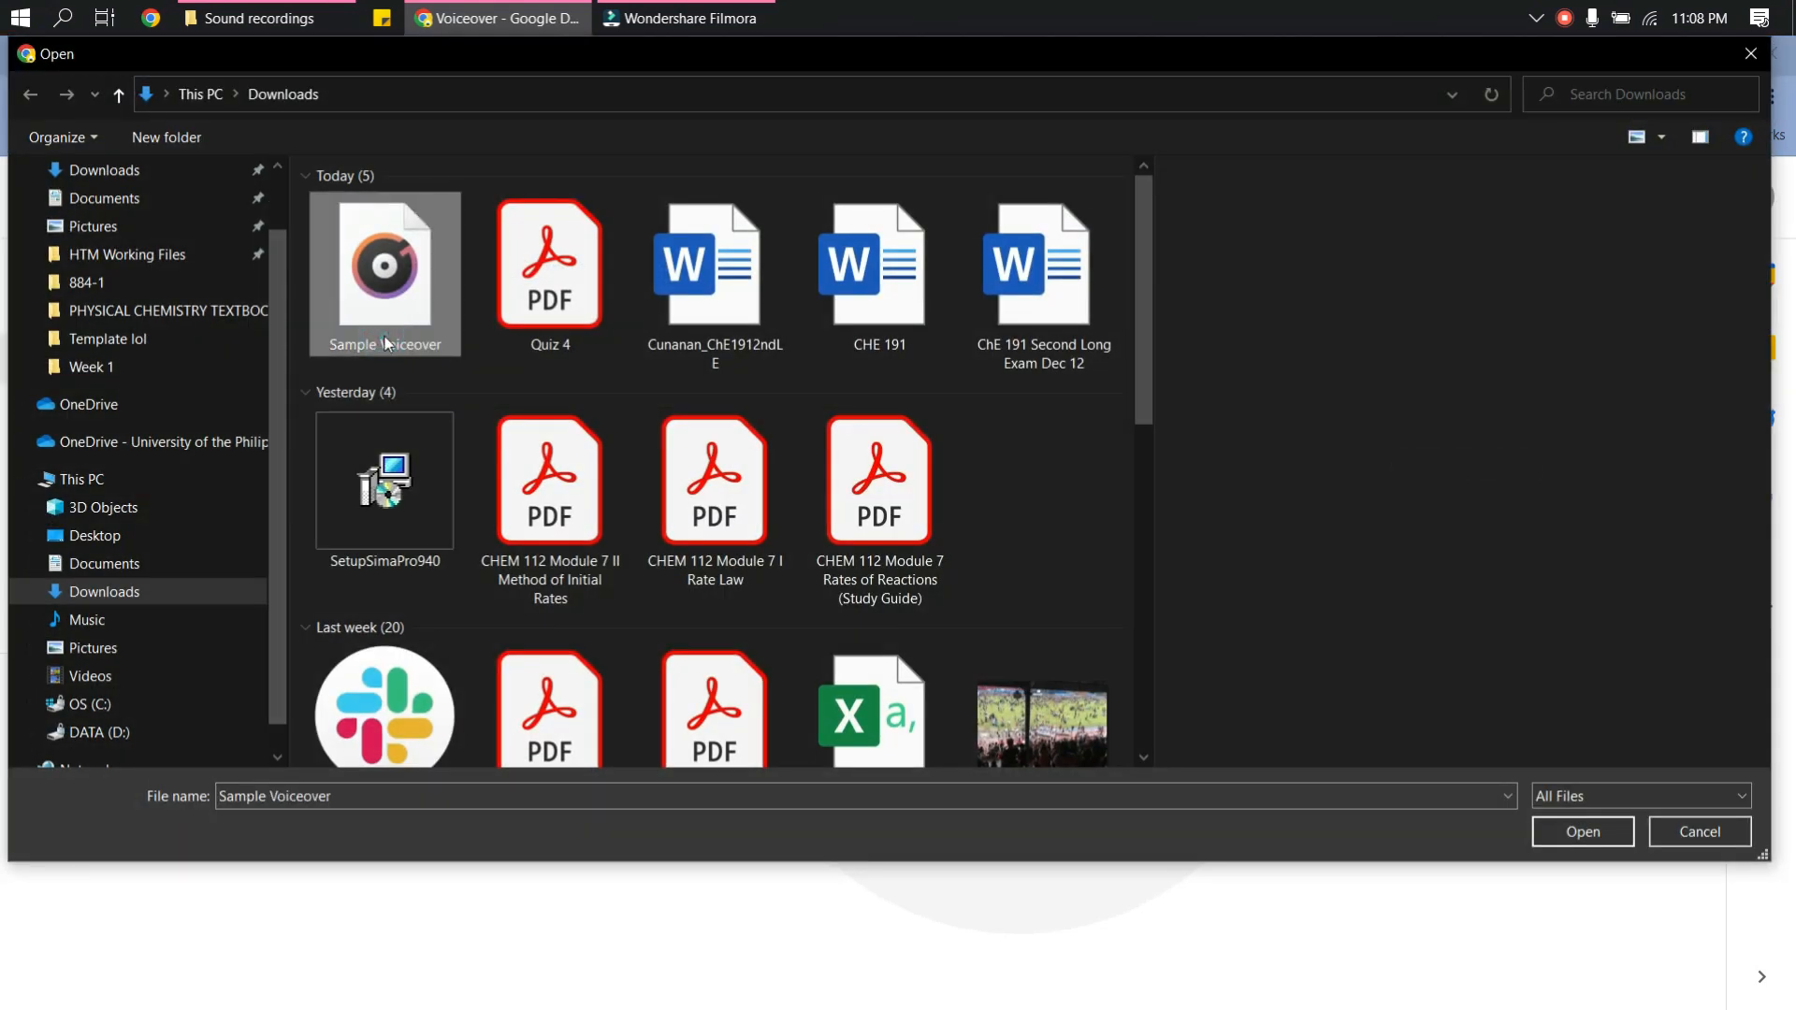
{"action": "left_click", "coordinate": [1584, 831]}
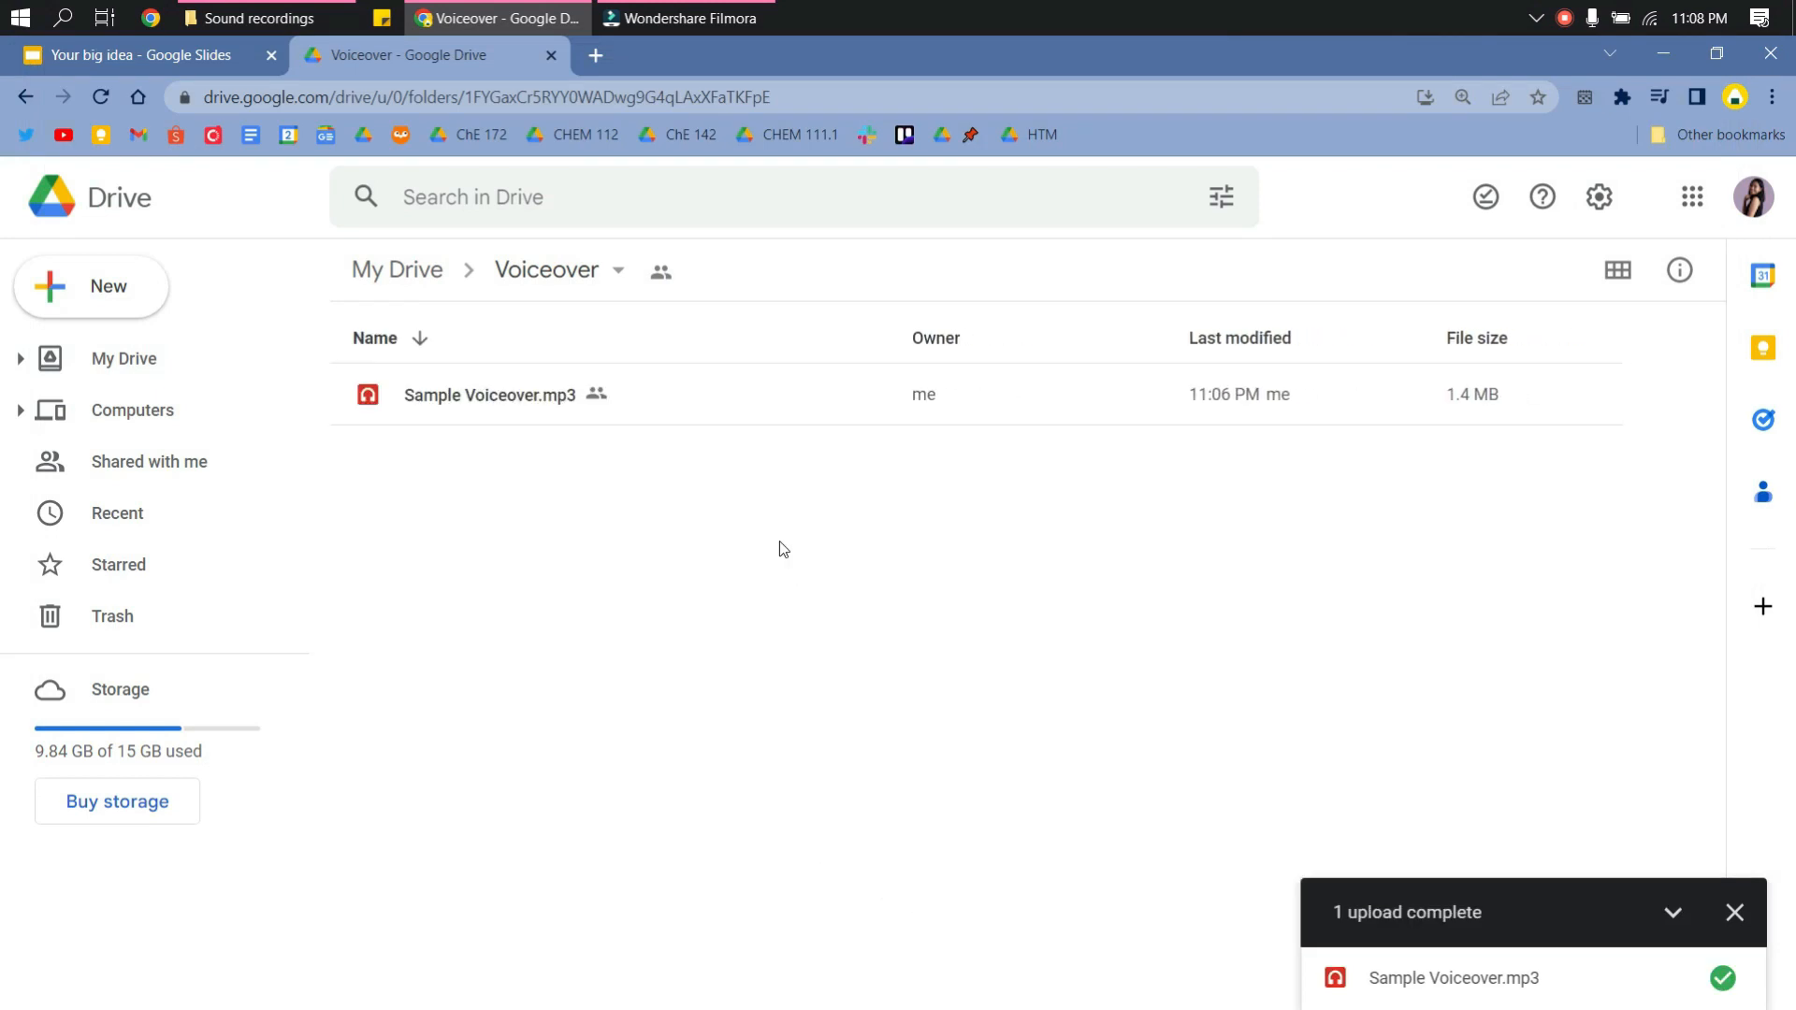
{"action": "right_click", "coordinate": [490, 395]}
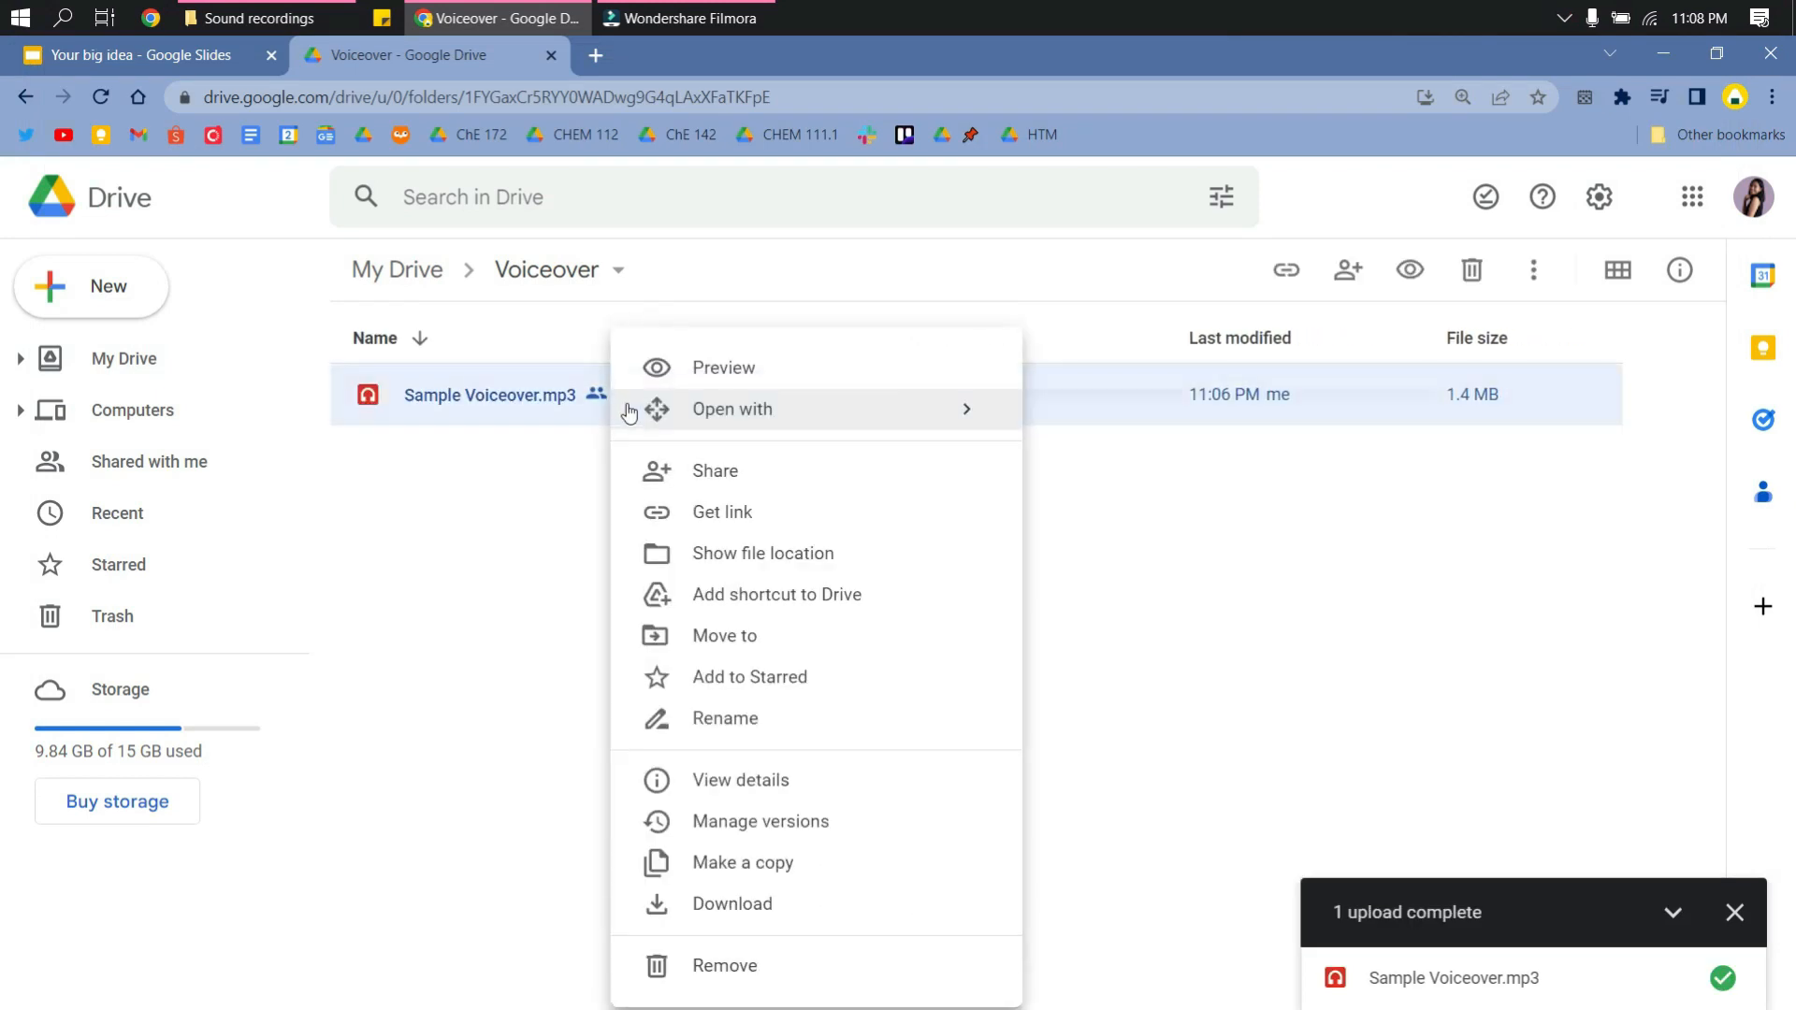
{"action": "mouse_move", "coordinate": [741, 494]}
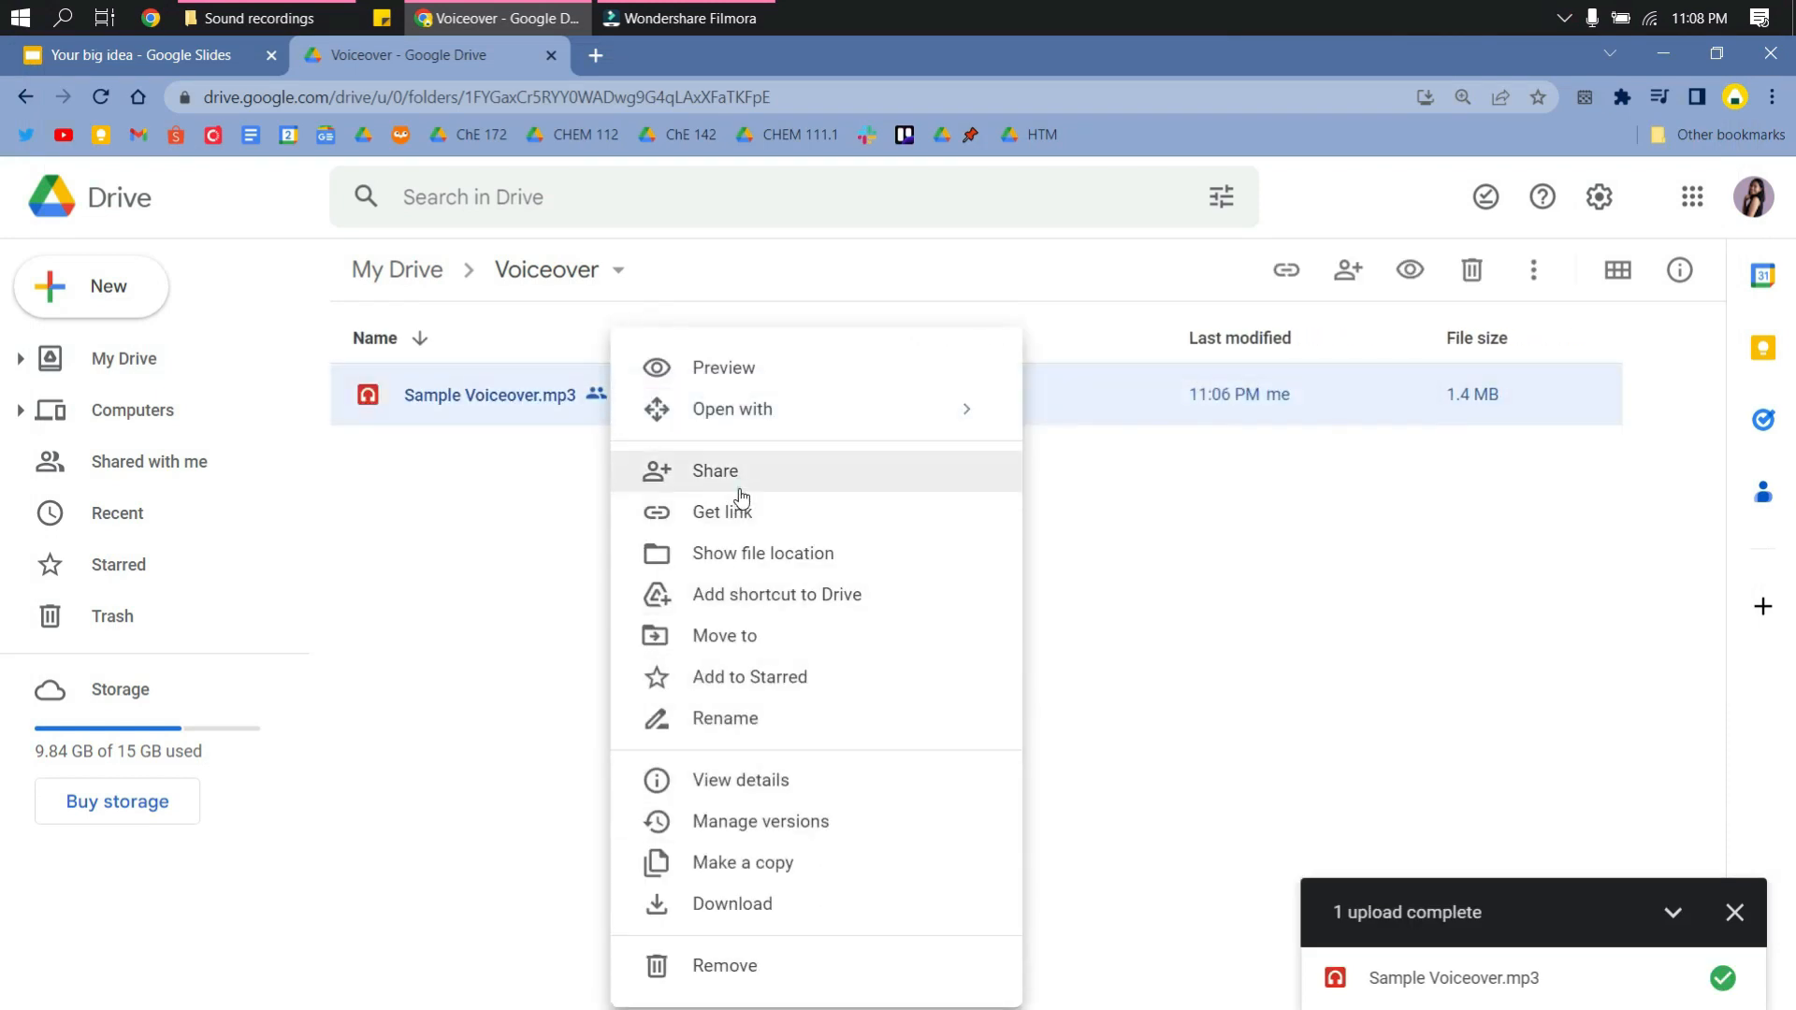
{"action": "left_click", "coordinate": [714, 471]}
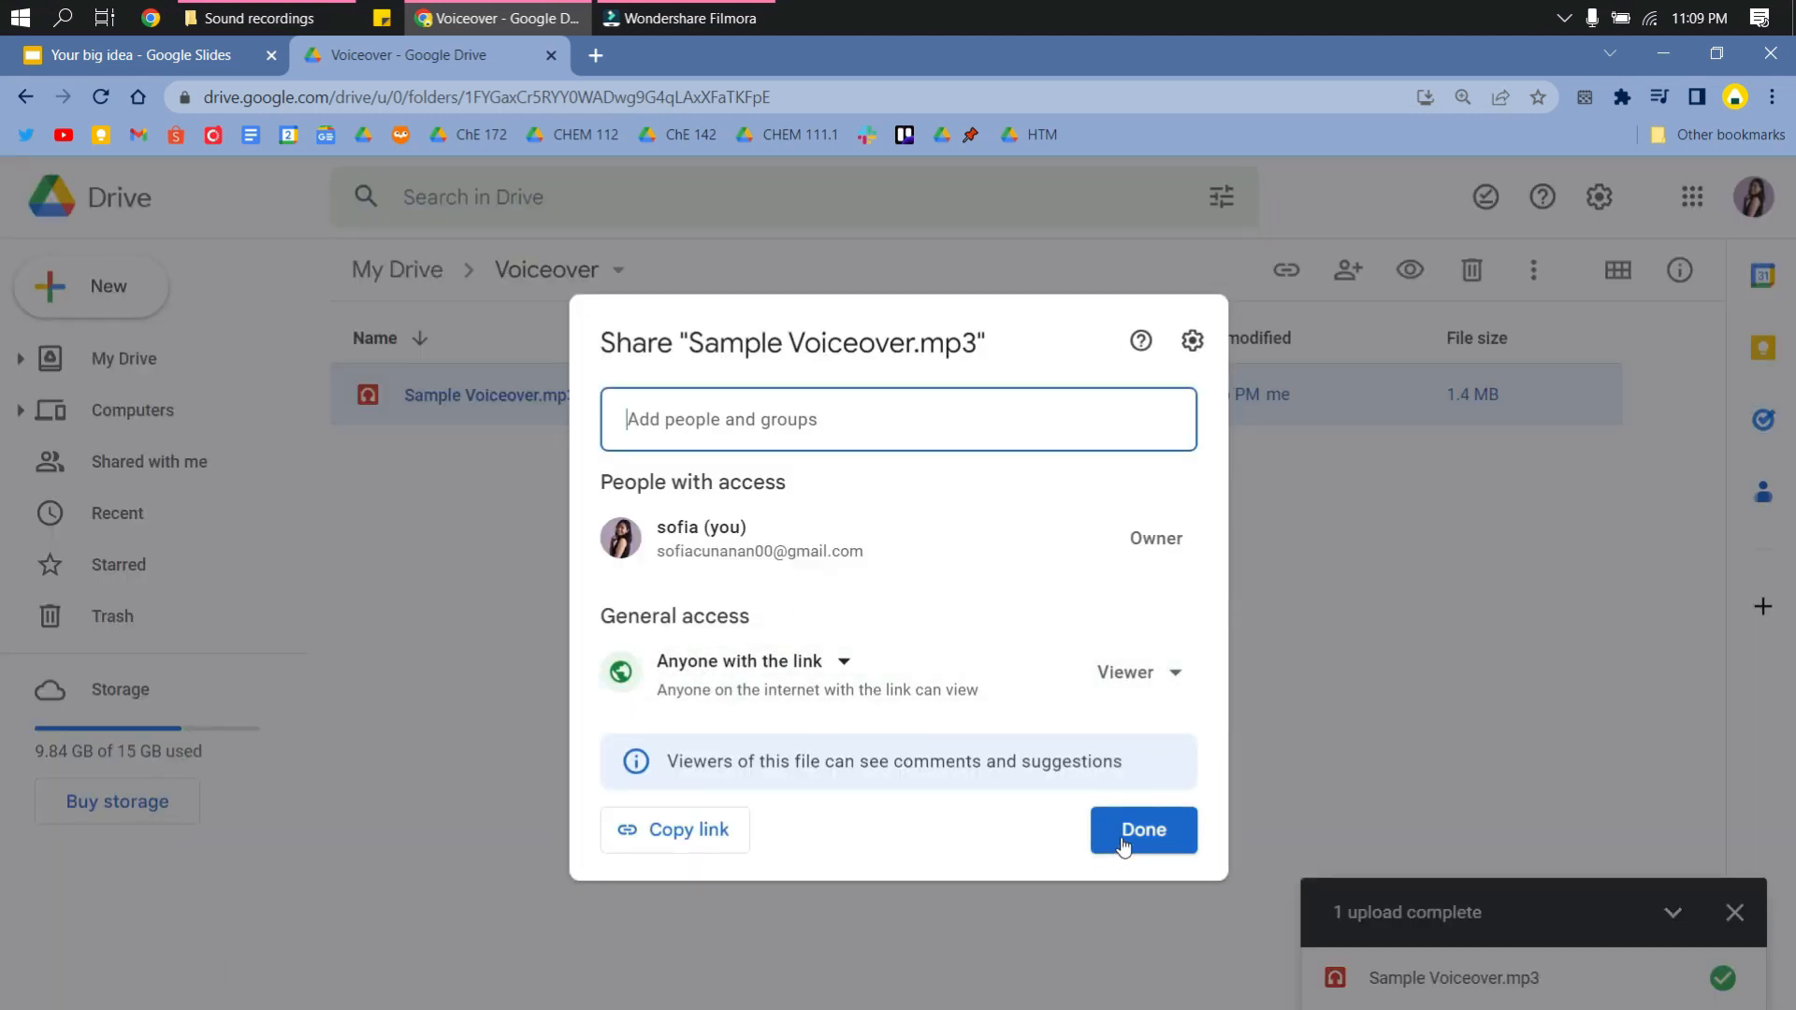
{"action": "left_click", "coordinate": [1143, 831]}
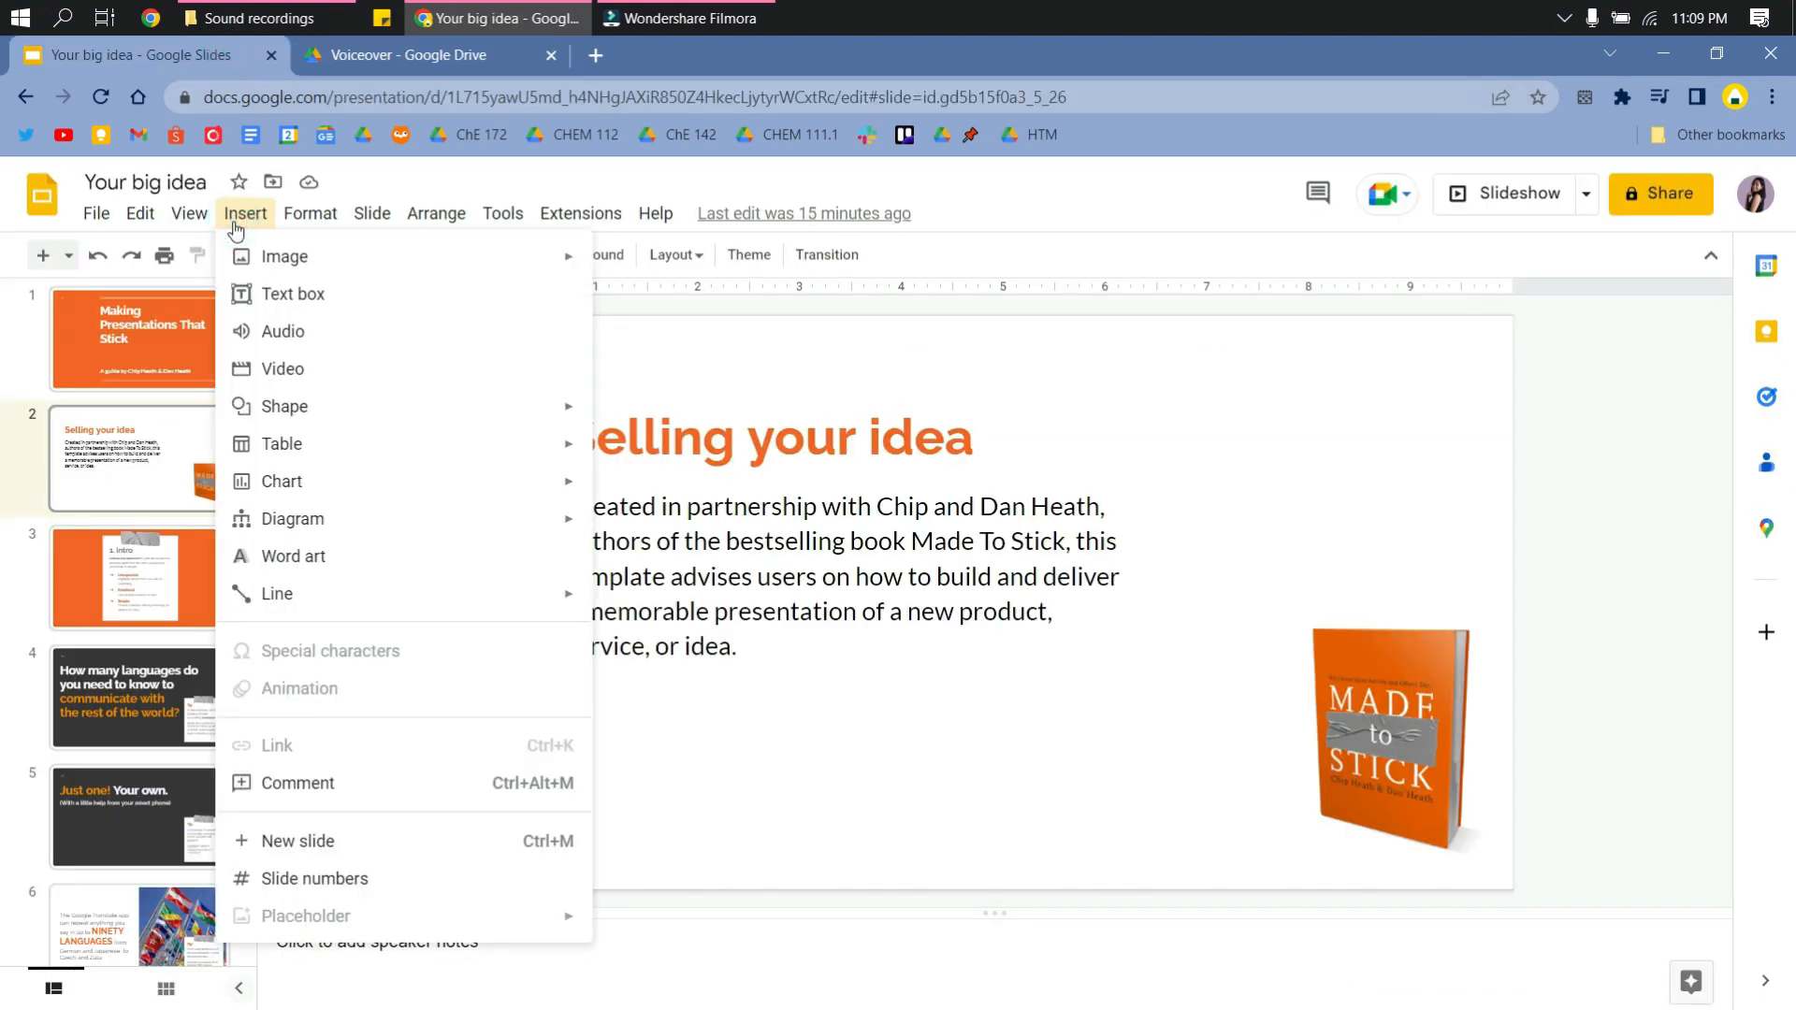
Insert Sample Voiceover.mp3 from My Drive as audio on the Selling your idea slide
{"action": "left_click", "coordinate": [282, 331]}
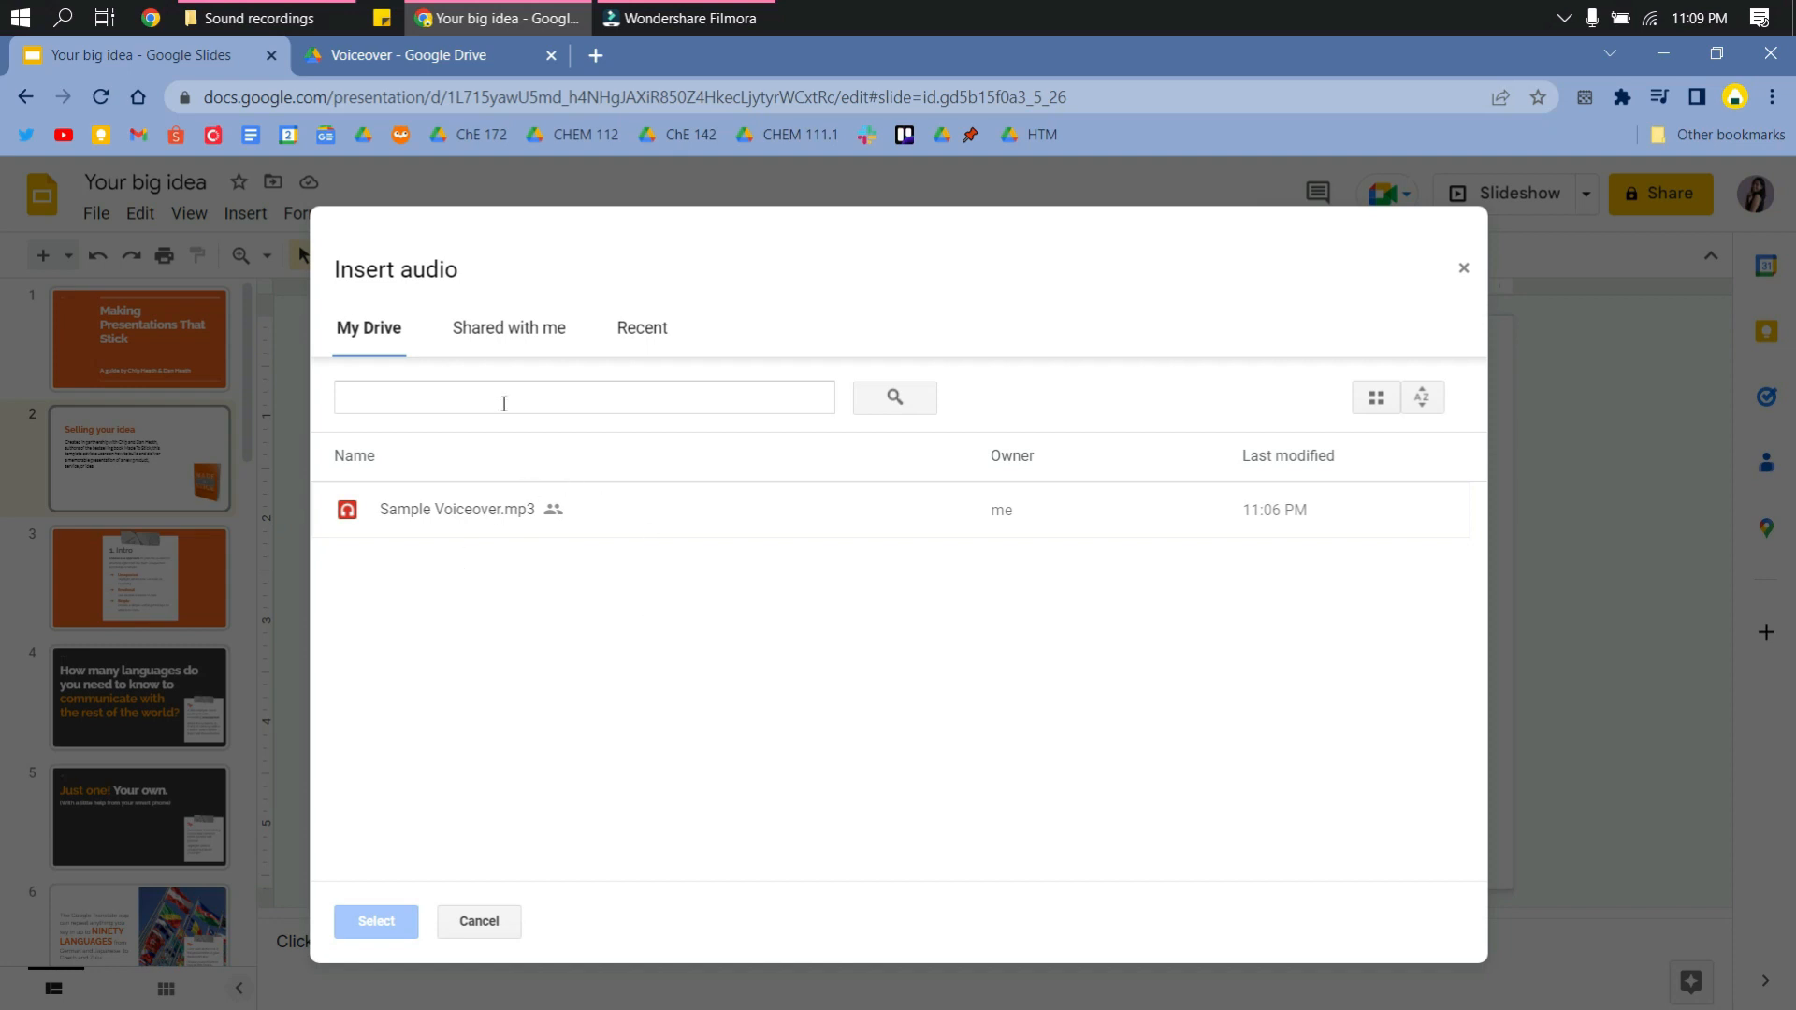
{"action": "left_click", "coordinate": [640, 327]}
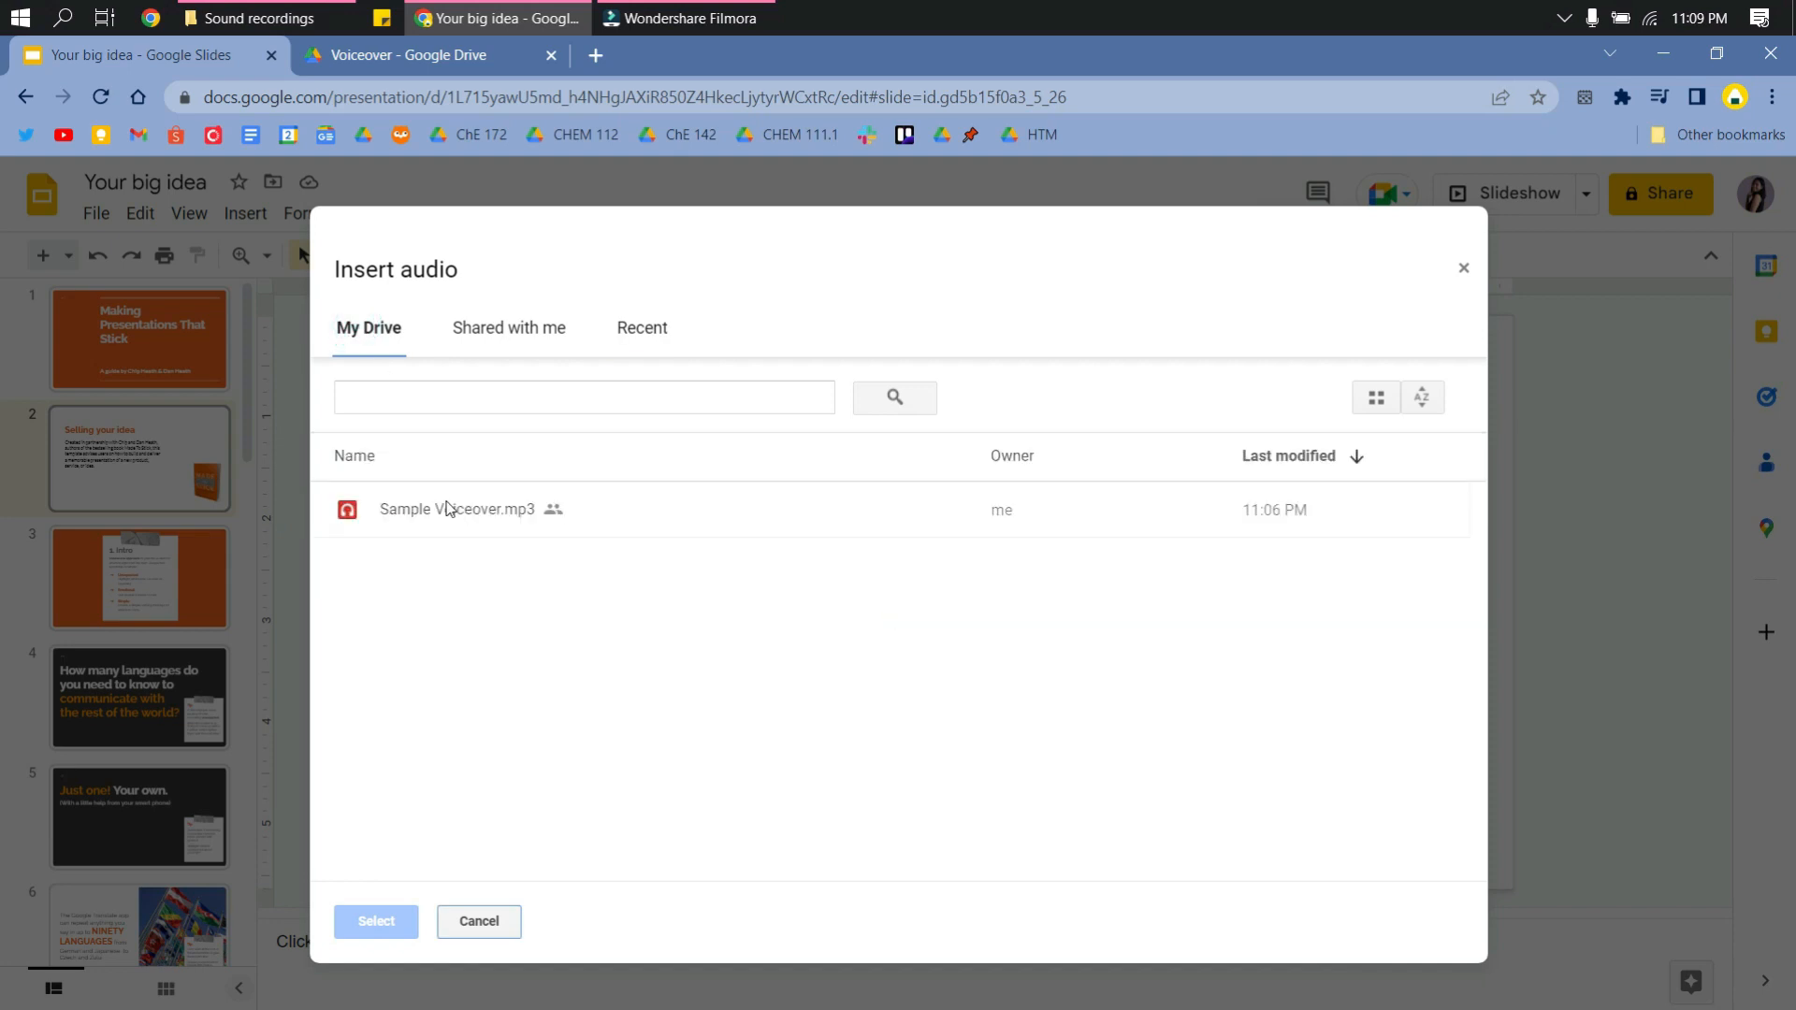
{"action": "left_click", "coordinate": [376, 920]}
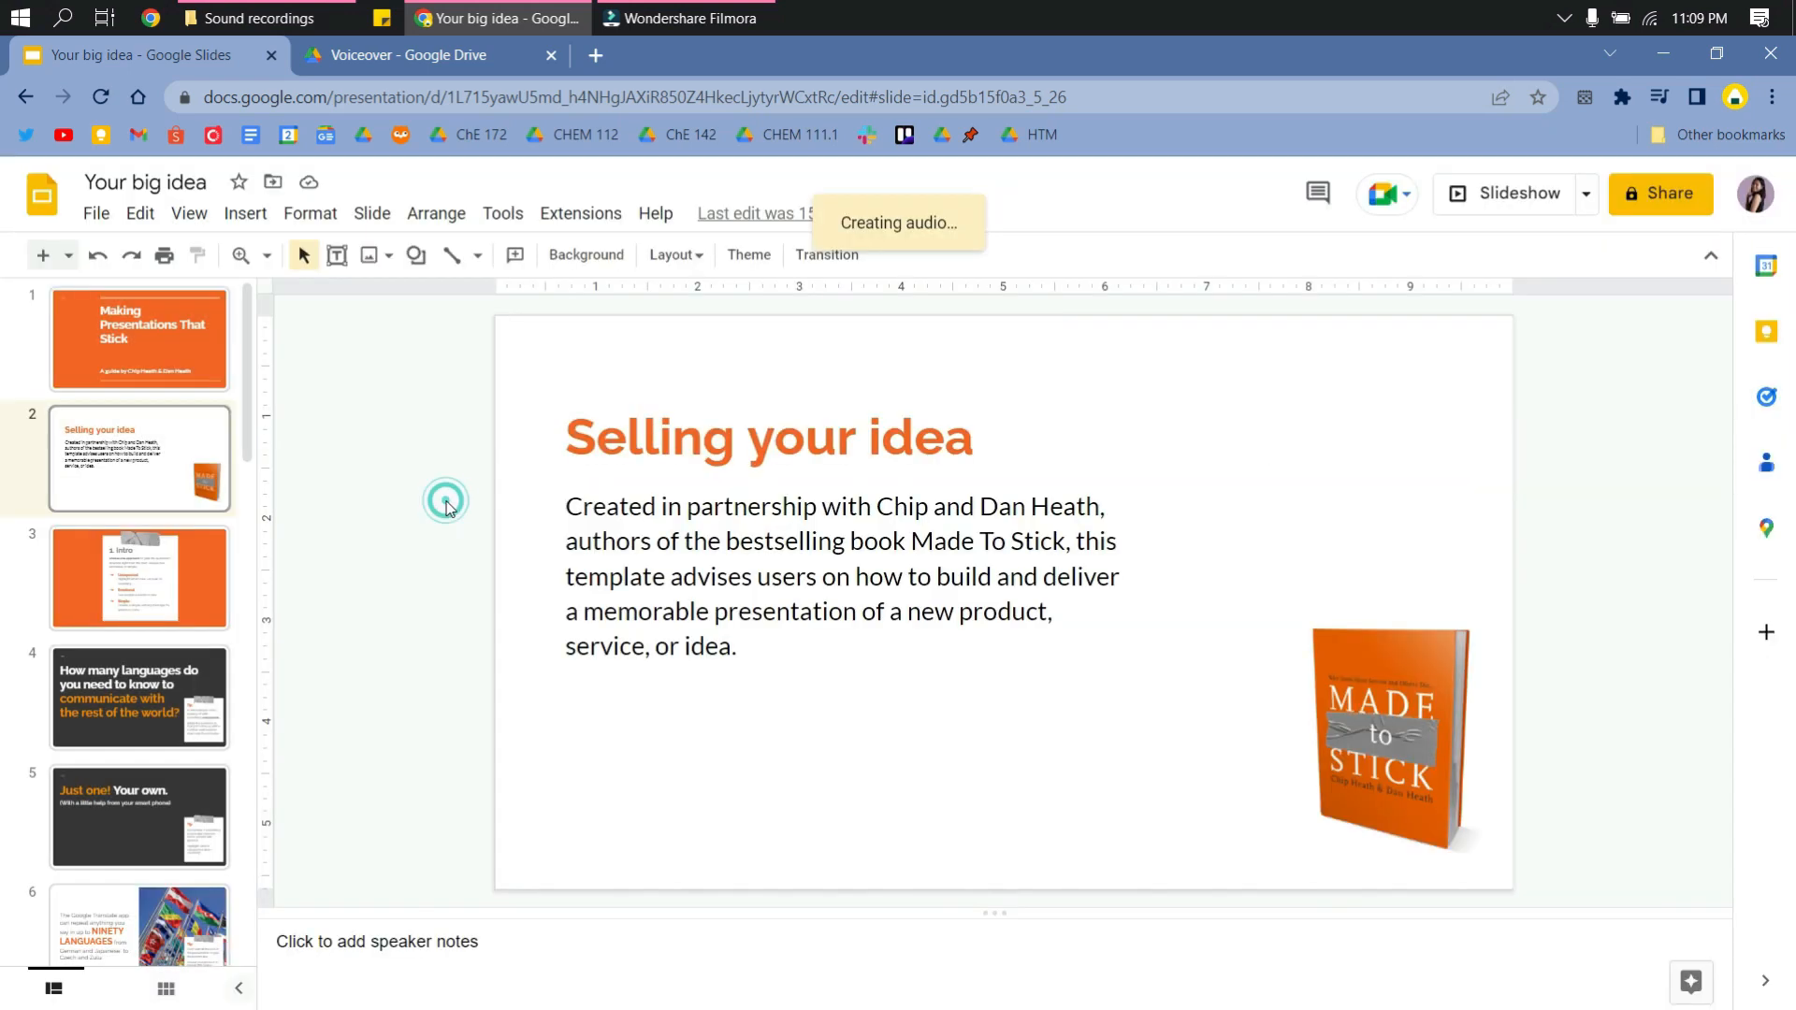